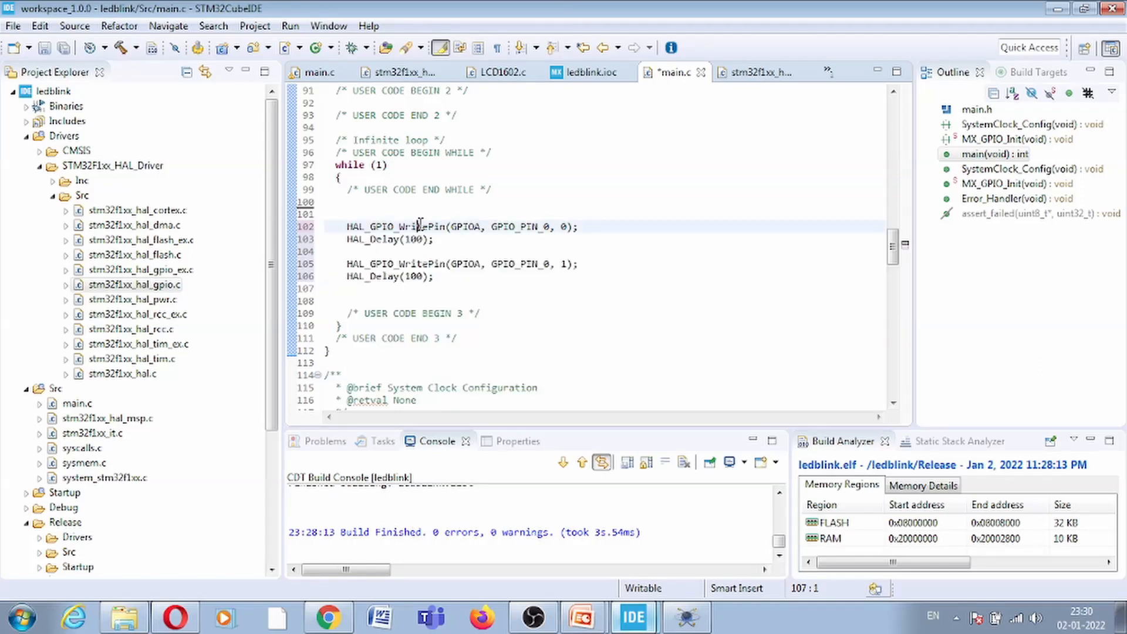
Review the existing HAL_GPIO_WritePin and HAL_Delay calls in the main loop
double_click(396, 227)
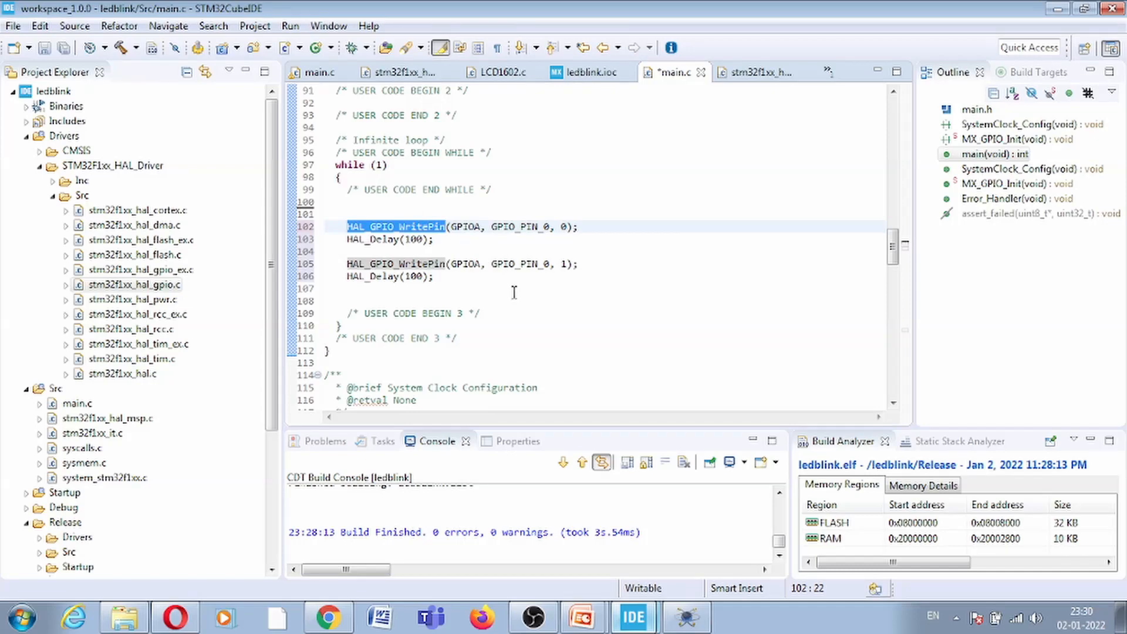
left_click(565, 227)
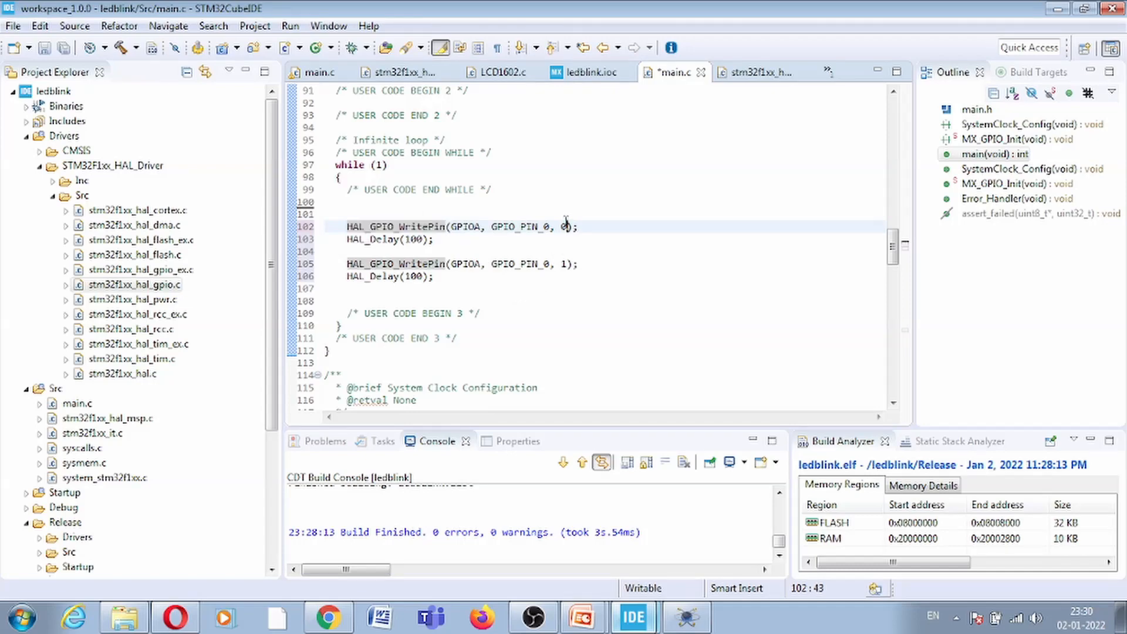
double_click(565, 226)
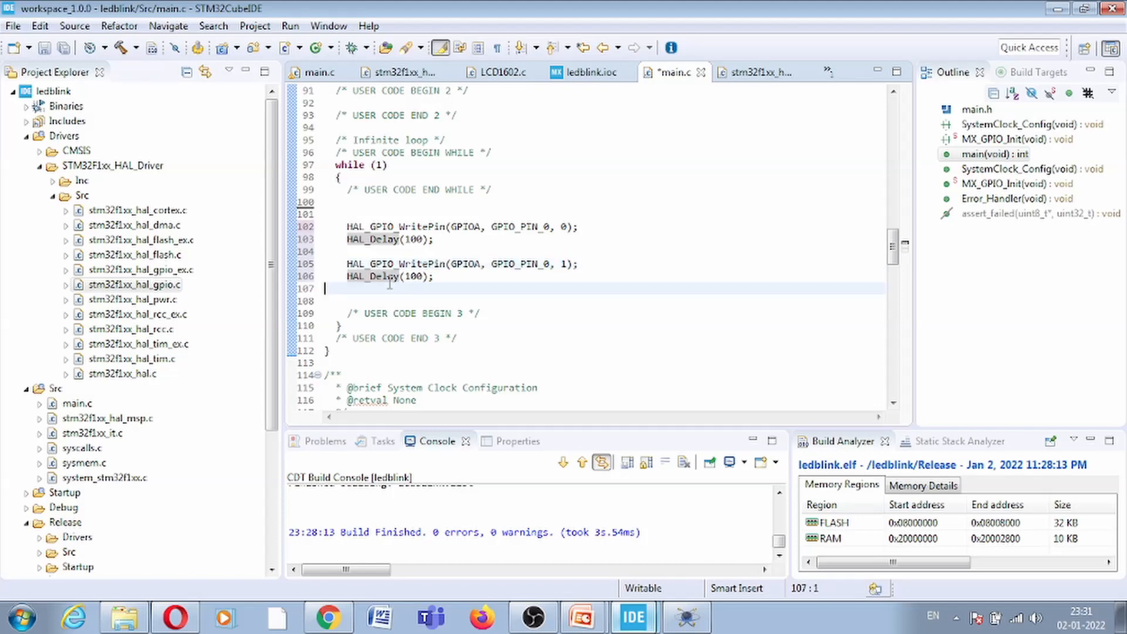
mouse_move(559, 221)
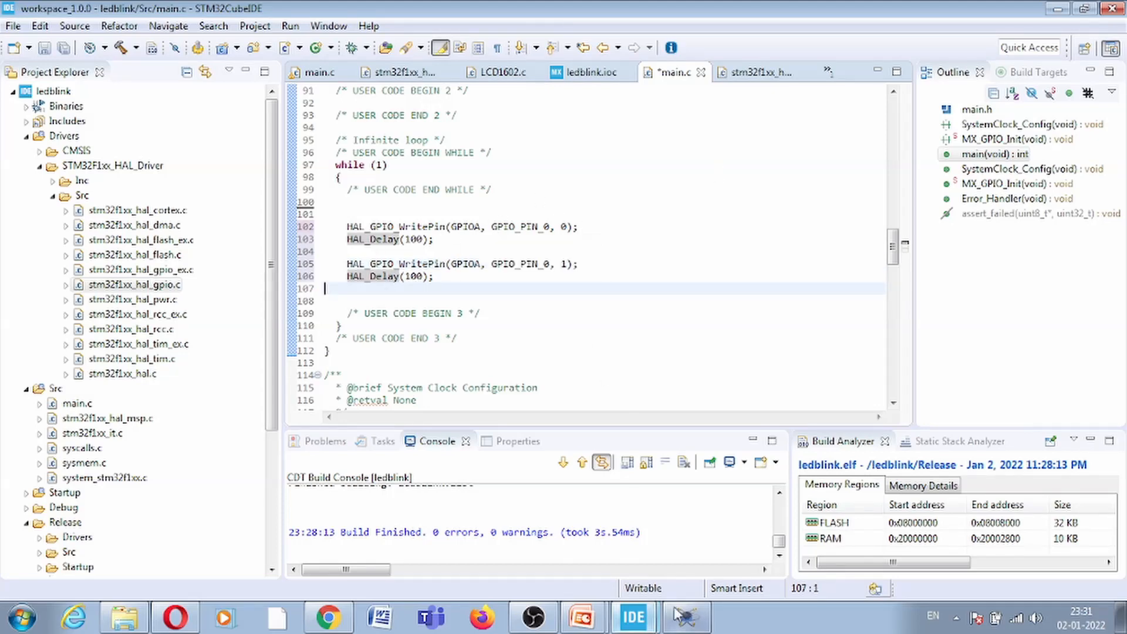
Switch to the Proteus simulation showing LED D1 blinking on PA0, then back to the IDE
left_click(686, 616)
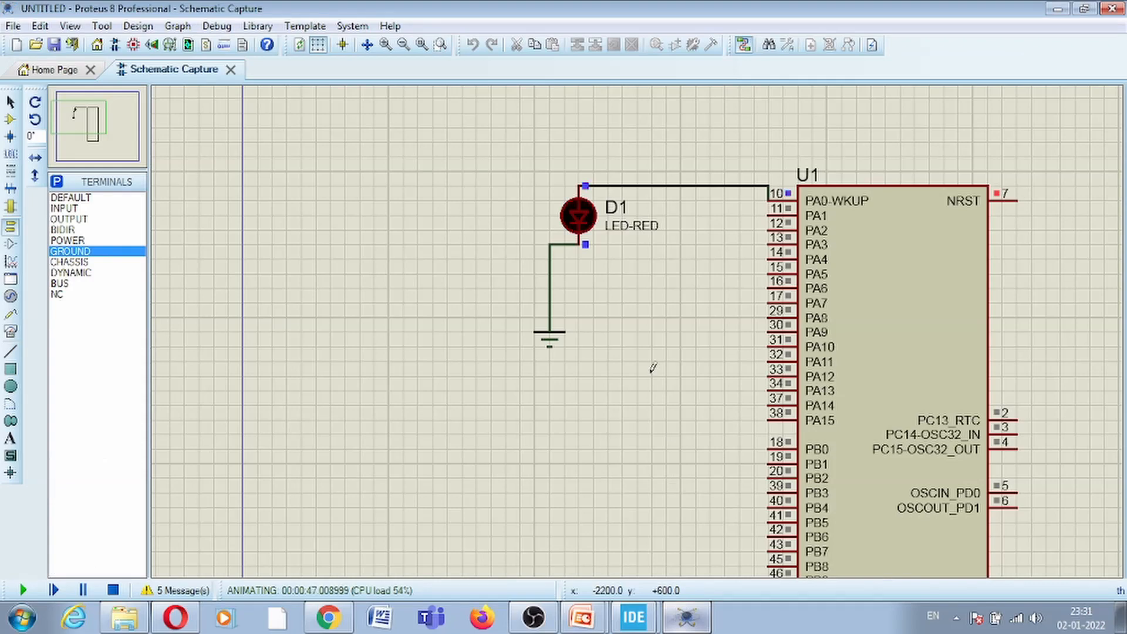
mouse_move(668, 380)
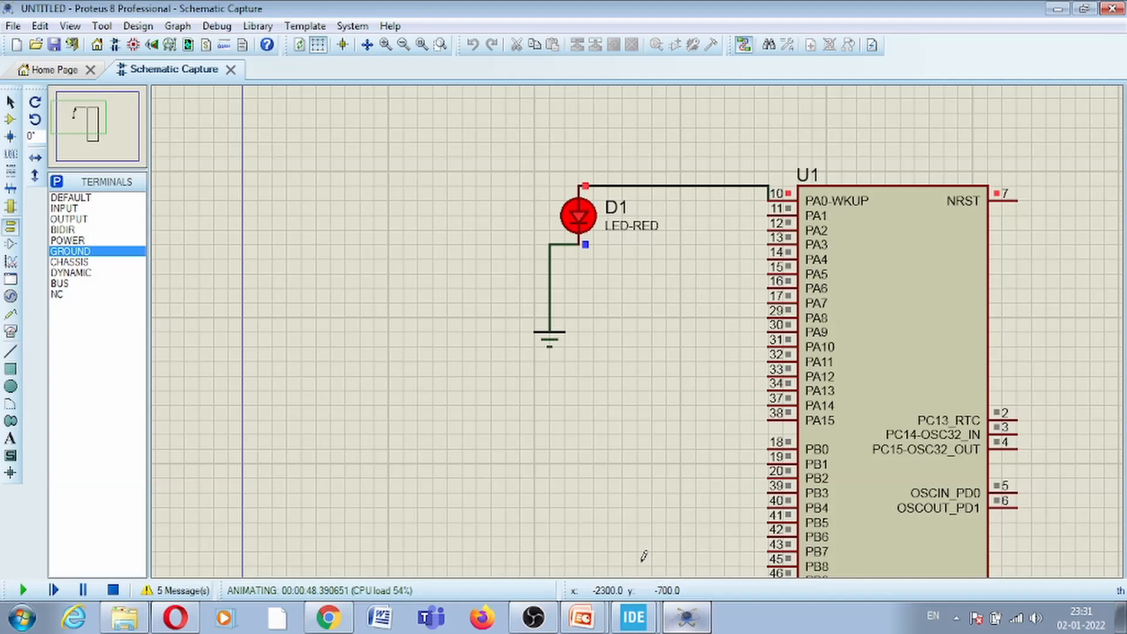
left_click(632, 617)
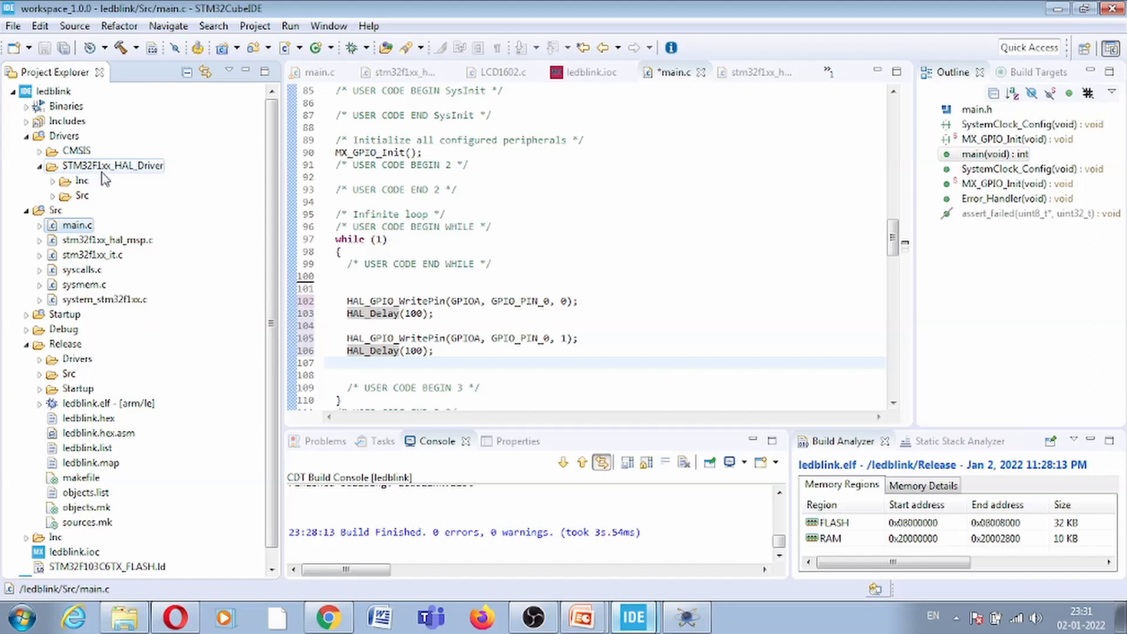
mouse_move(38, 180)
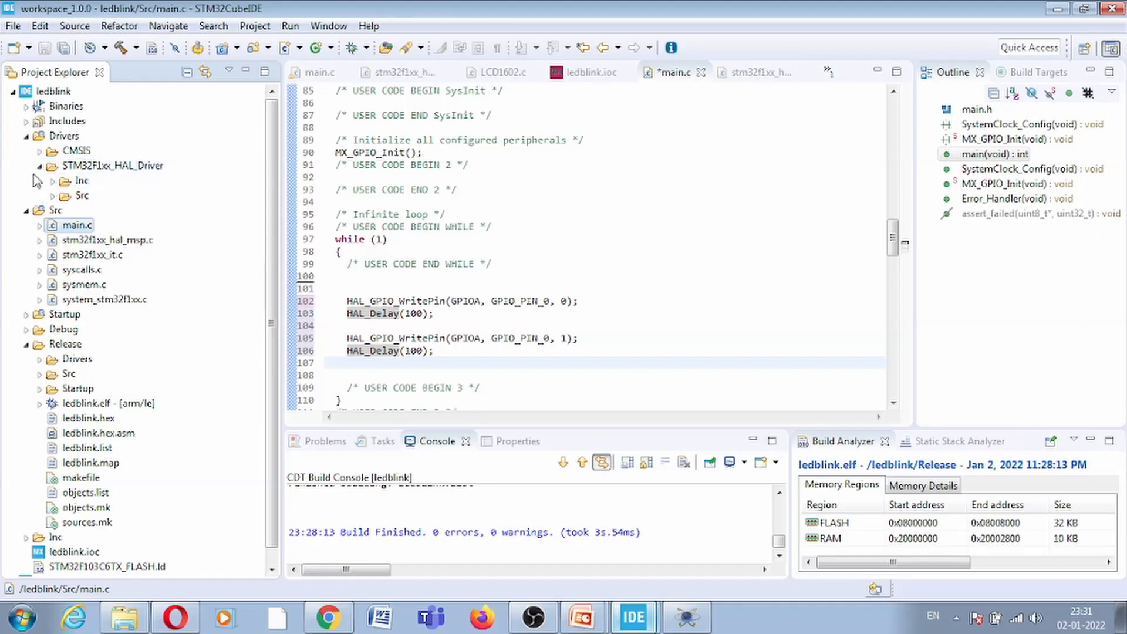
Expand the STM32F1xx_HAL_Driver Src folder to reach stm32f1xx_hal_gpio.c
left_click(52, 196)
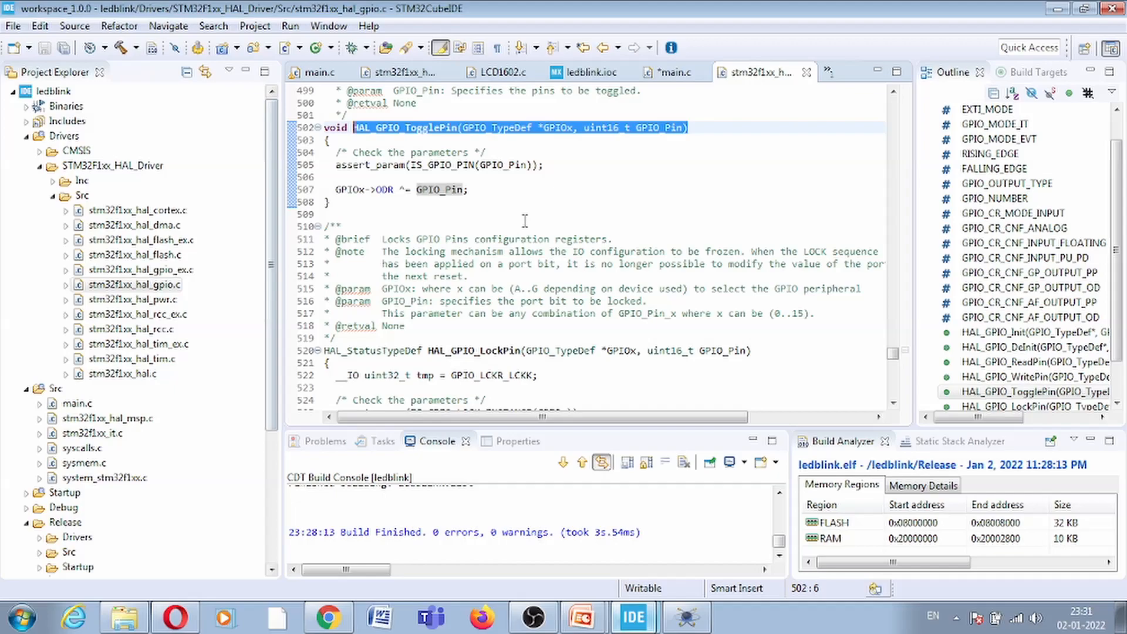
scroll("up", 3)
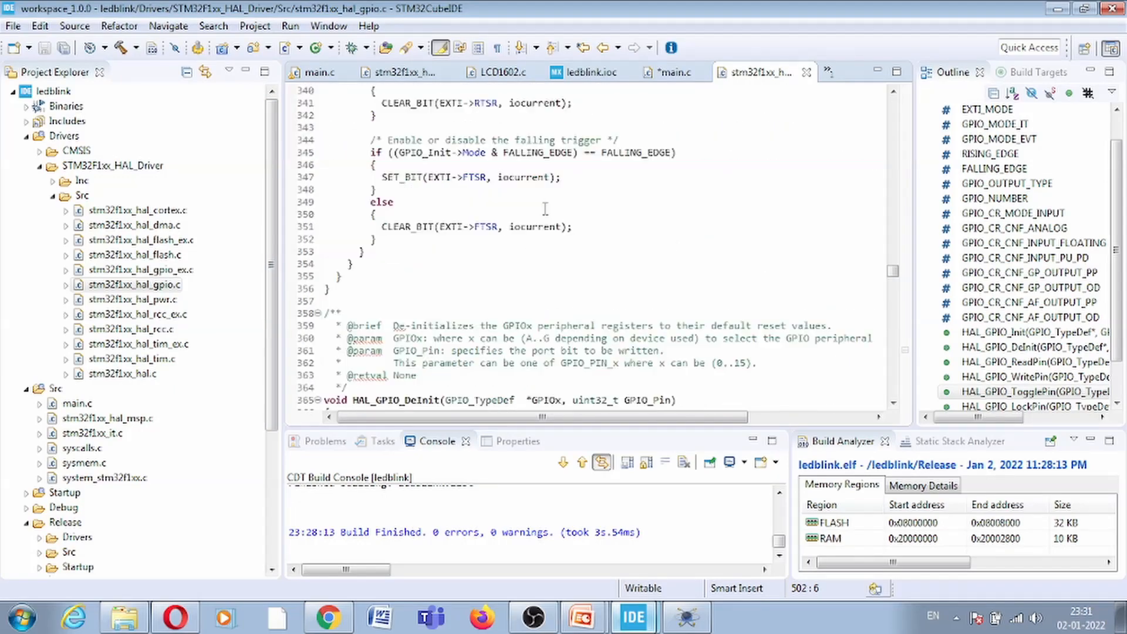
scroll("up", 3)
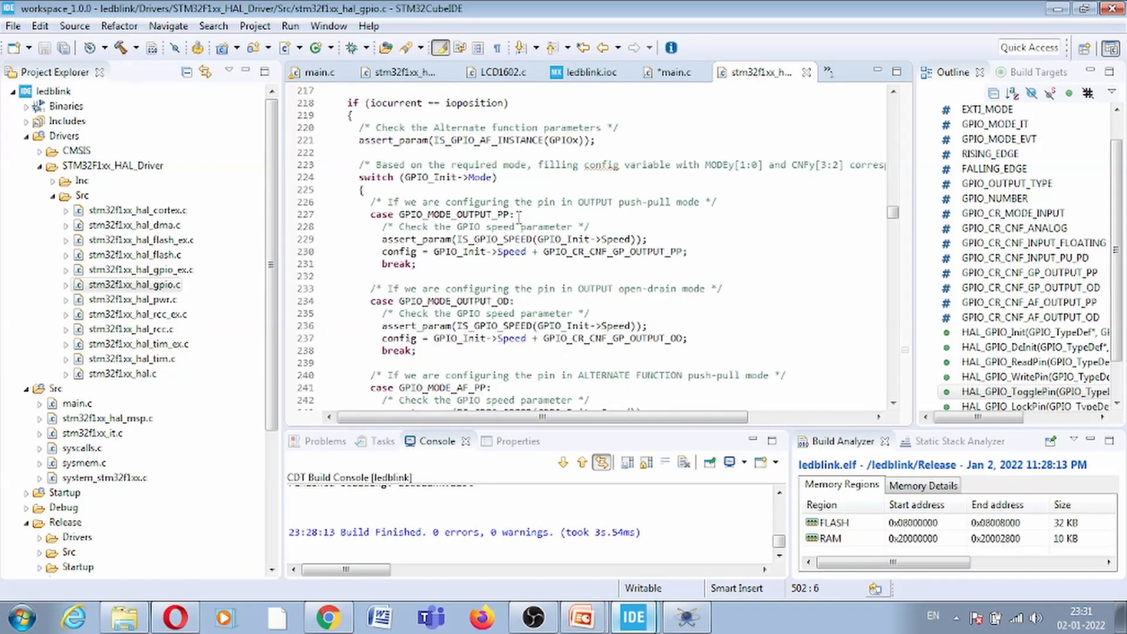
scroll("up", 3)
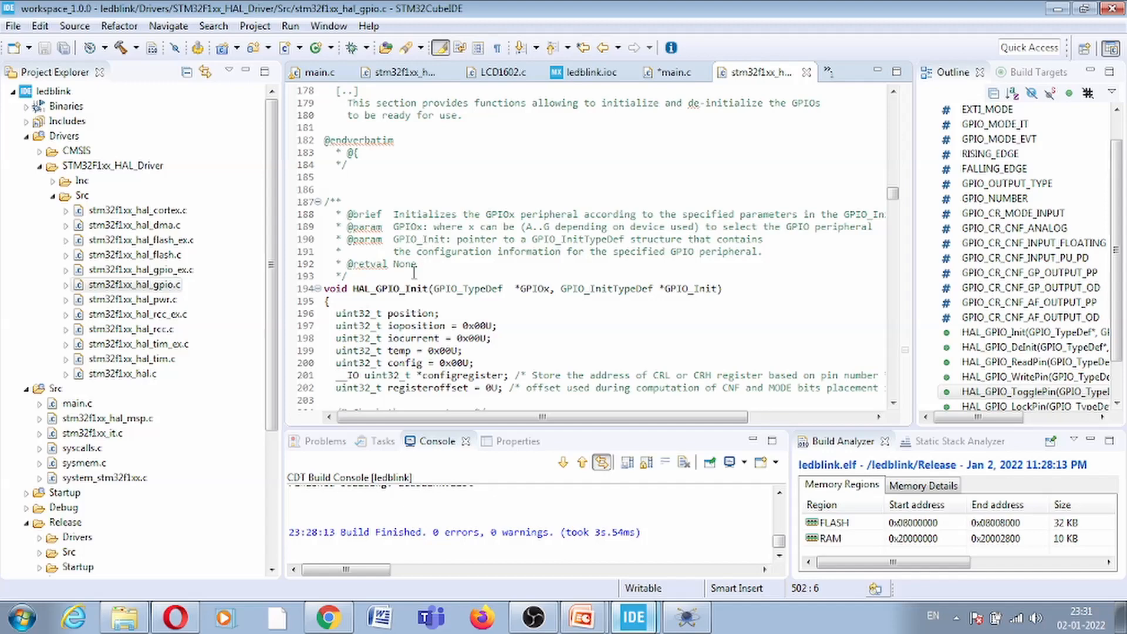
scroll("down", 3)
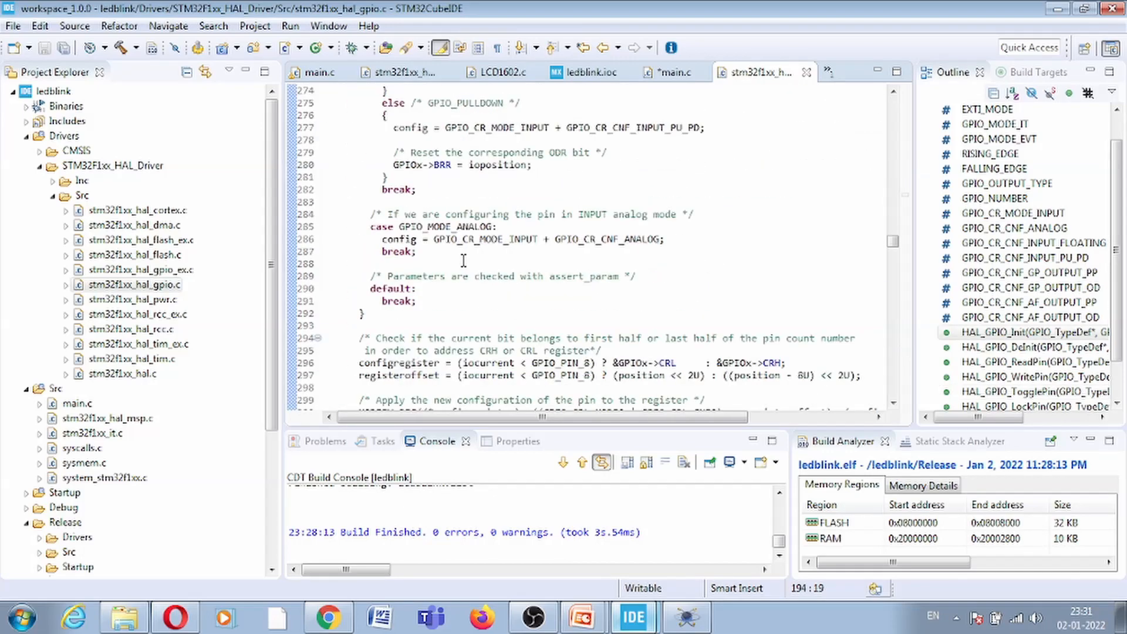
scroll("down", 3)
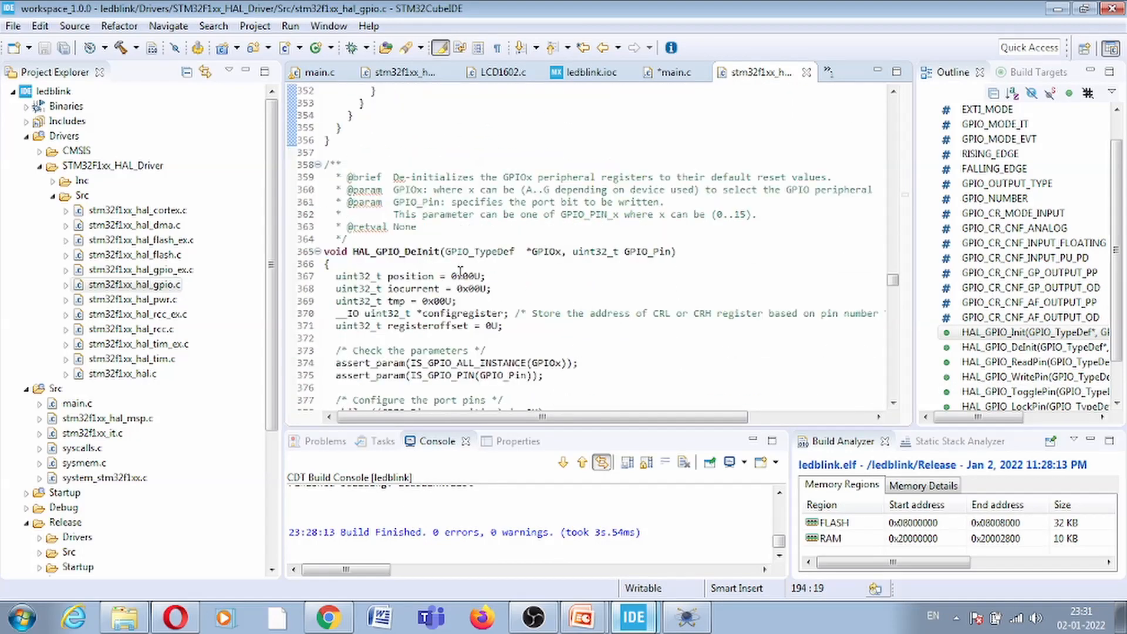
scroll("down", 3)
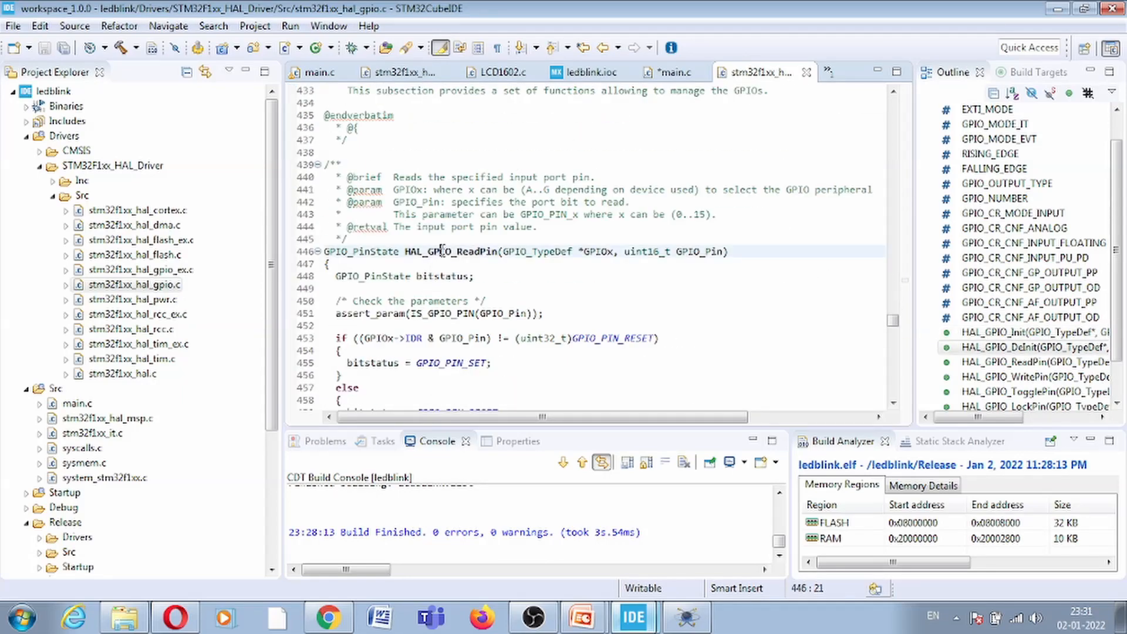
double_click(451, 252)
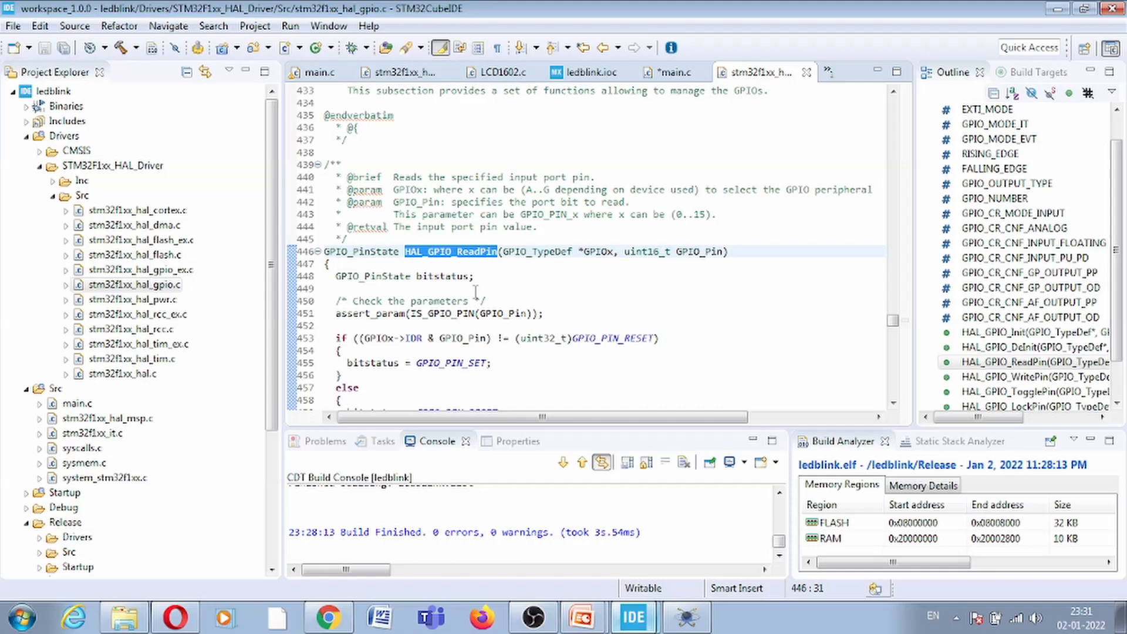
scroll("down", 3)
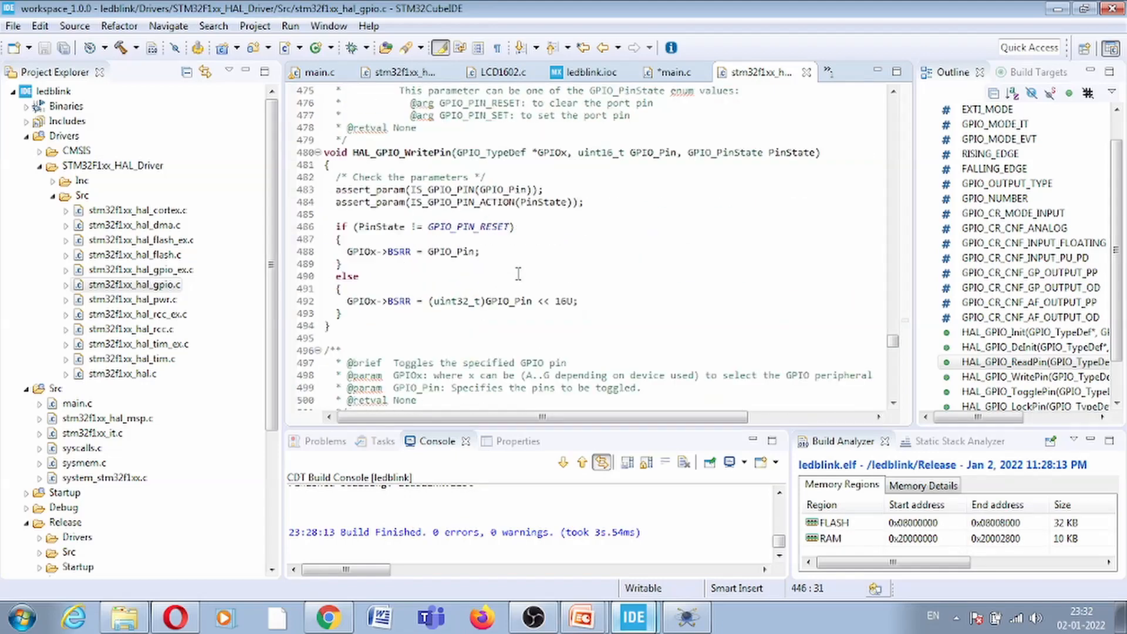
double_click(399, 152)
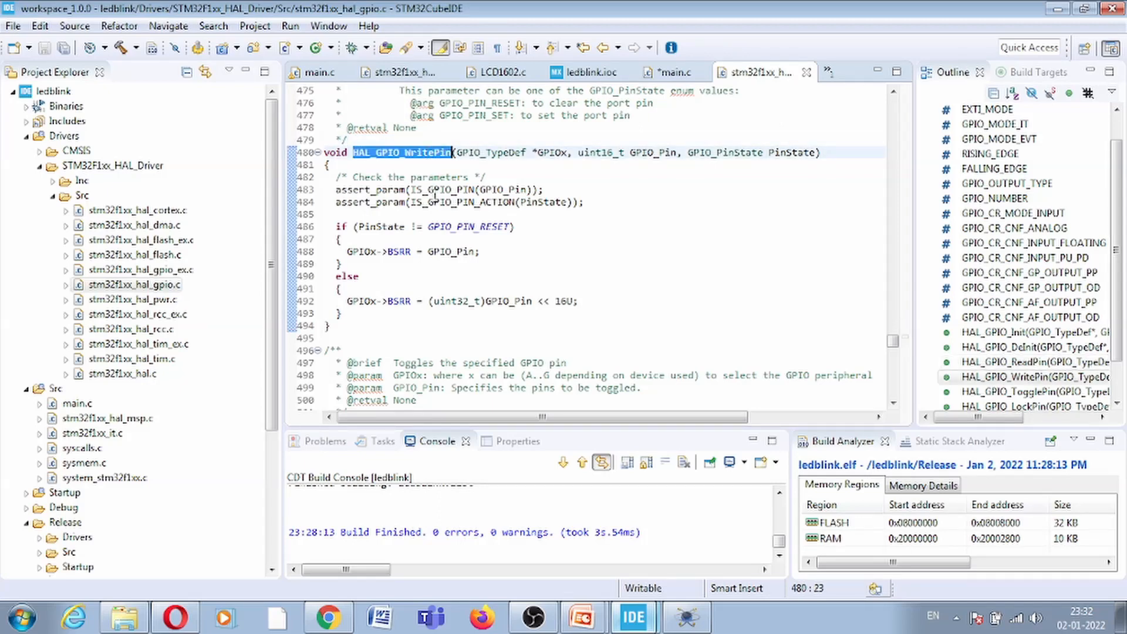
mouse_move(499, 168)
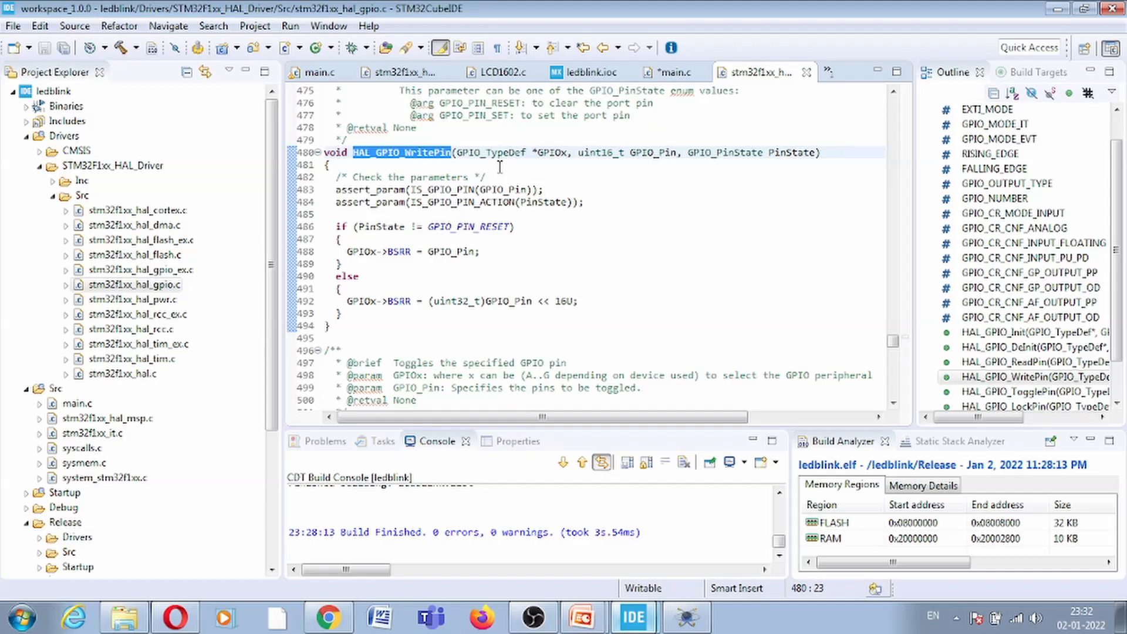
scroll("down", 3)
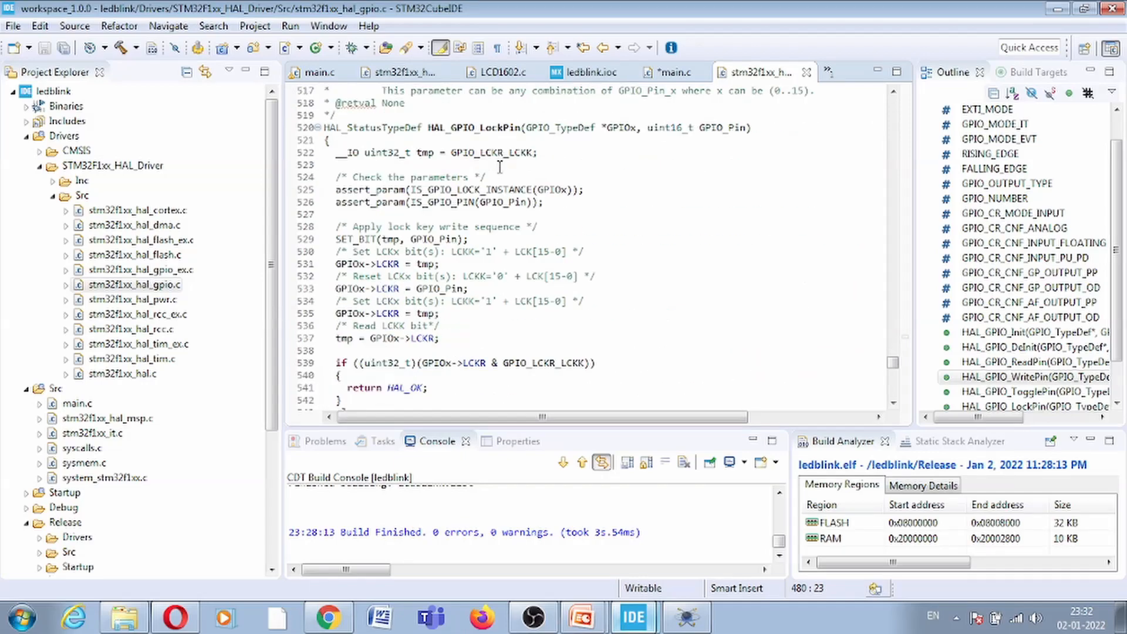
scroll("up", 3)
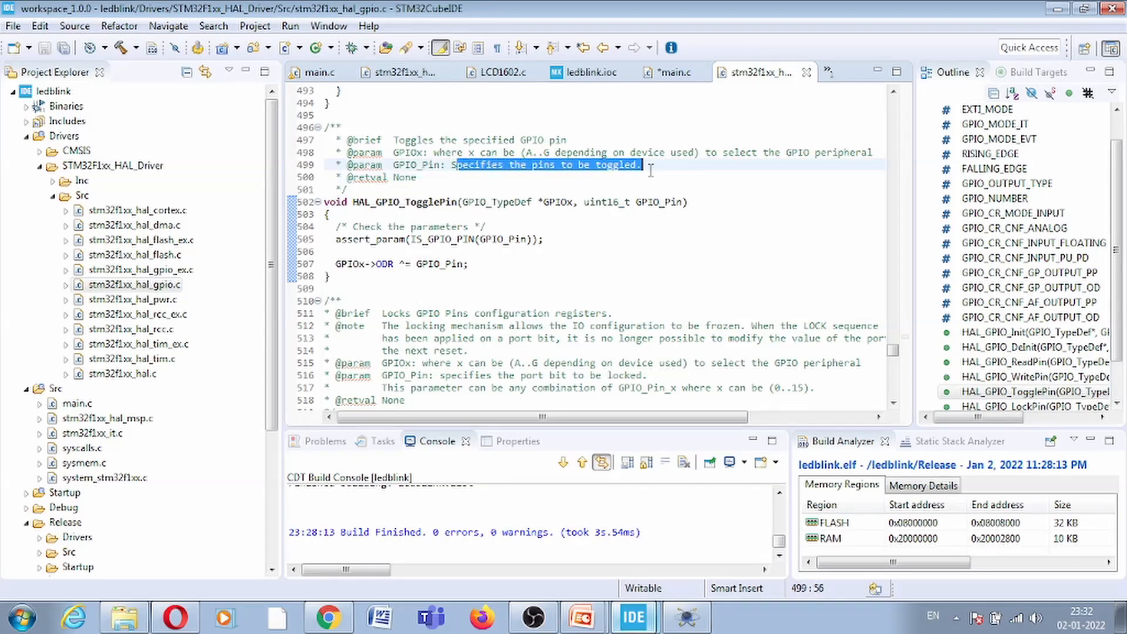
mouse_move(539, 202)
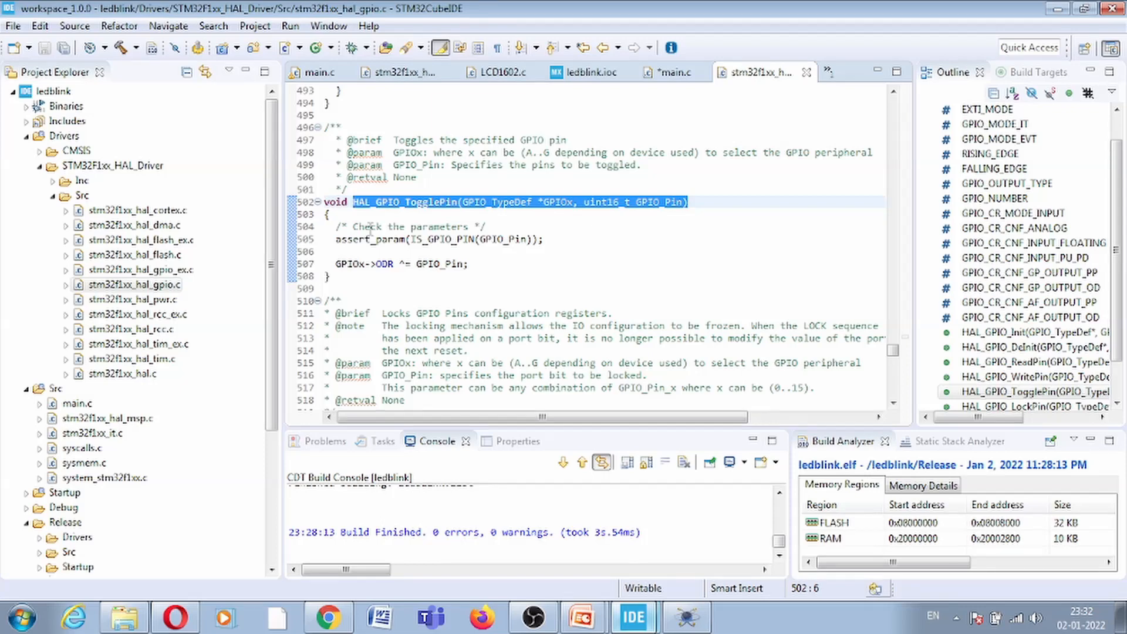
Add a HAL_GPIO_TogglePin(GPIOA, GPIO_PIN_0) call at the top of the while loop in main.c
left_click(671, 72)
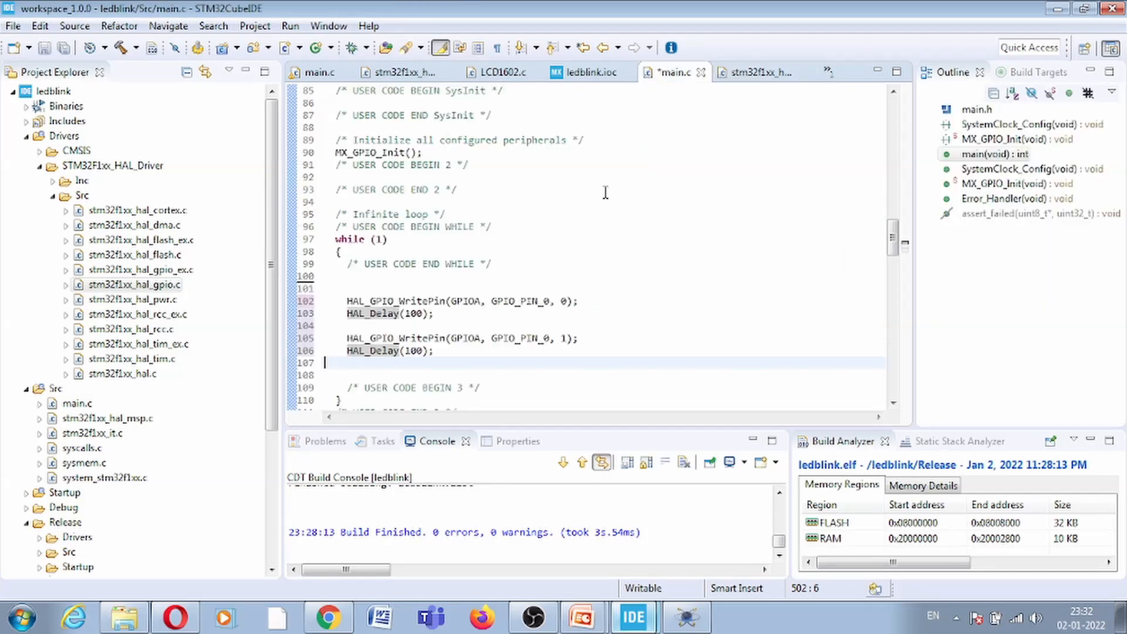
scroll("down", 3)
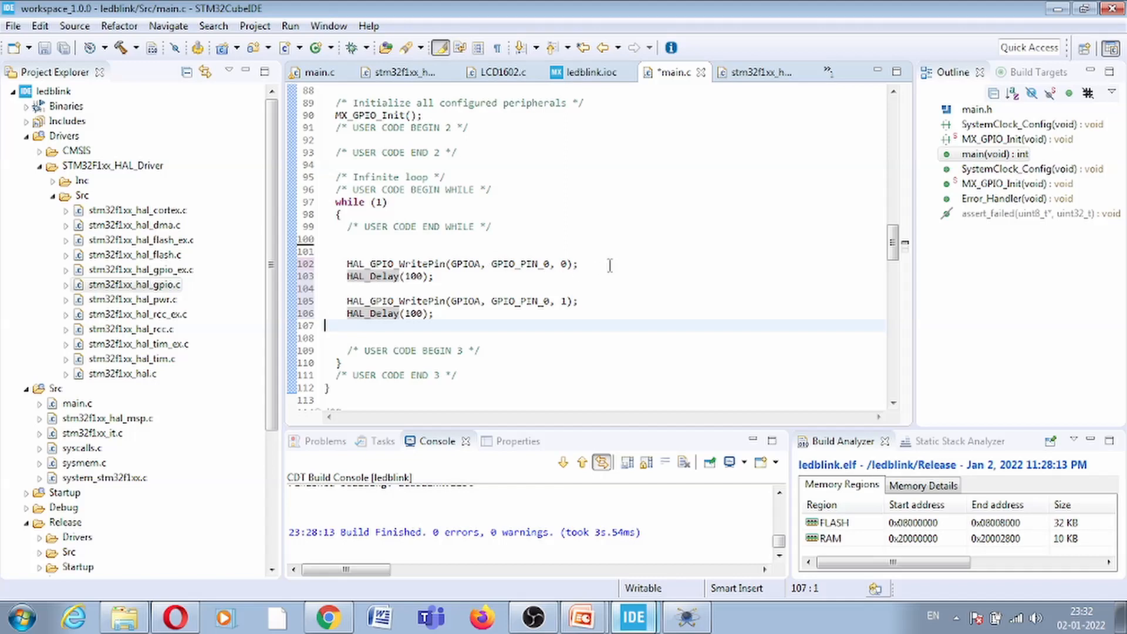
left_click(369, 251)
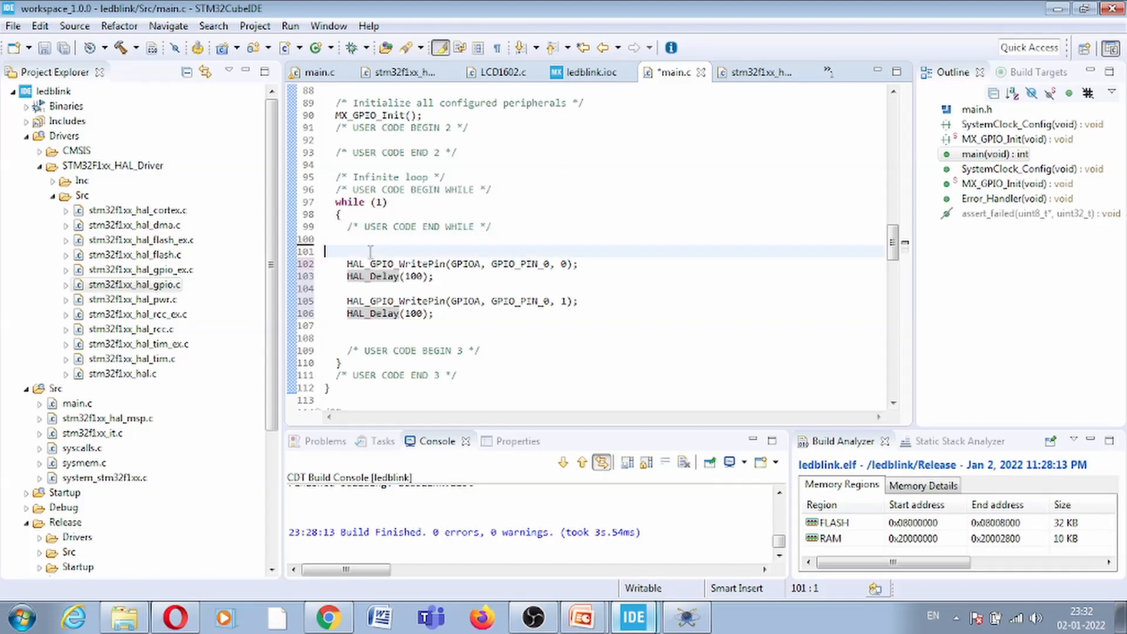
left_click(372, 251)
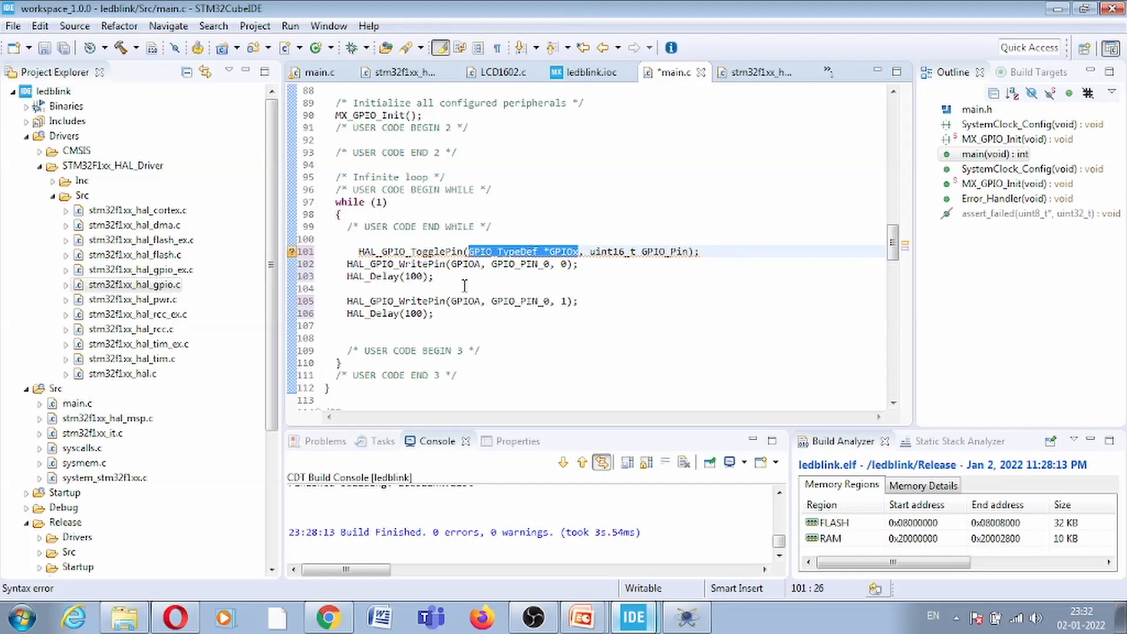
type("GPIOA")
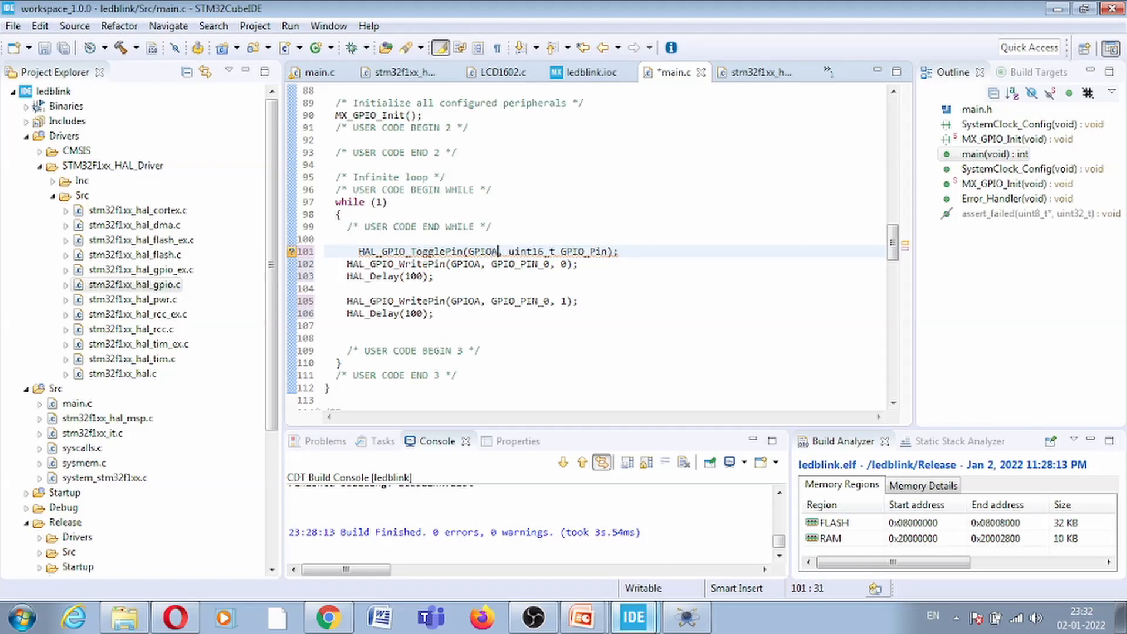
double_click(518, 252)
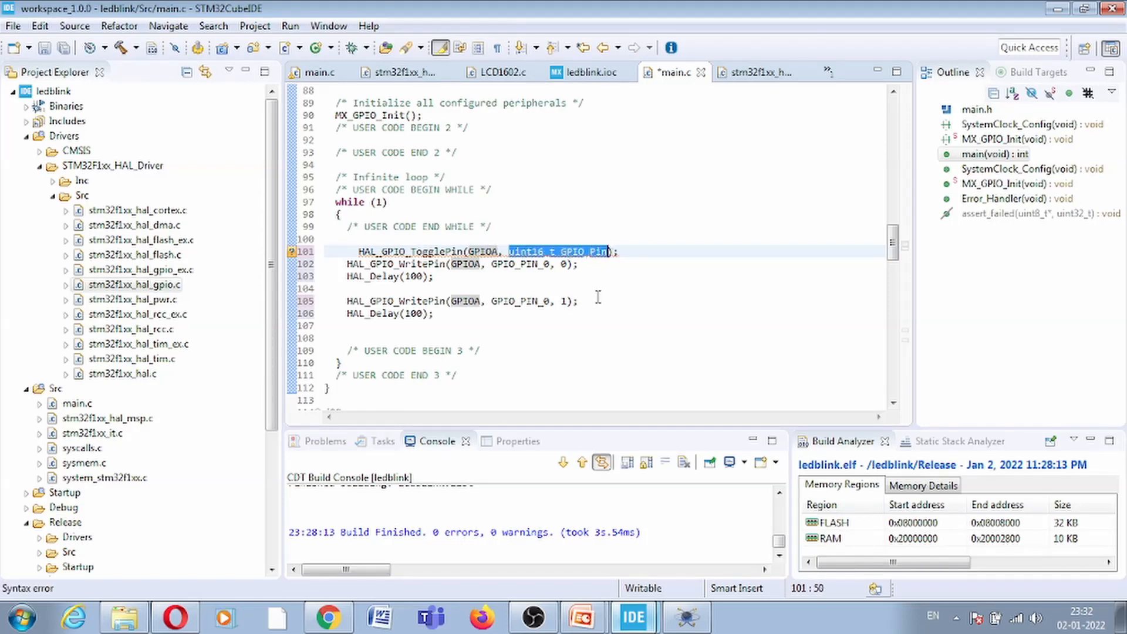
type("GPIO_P")
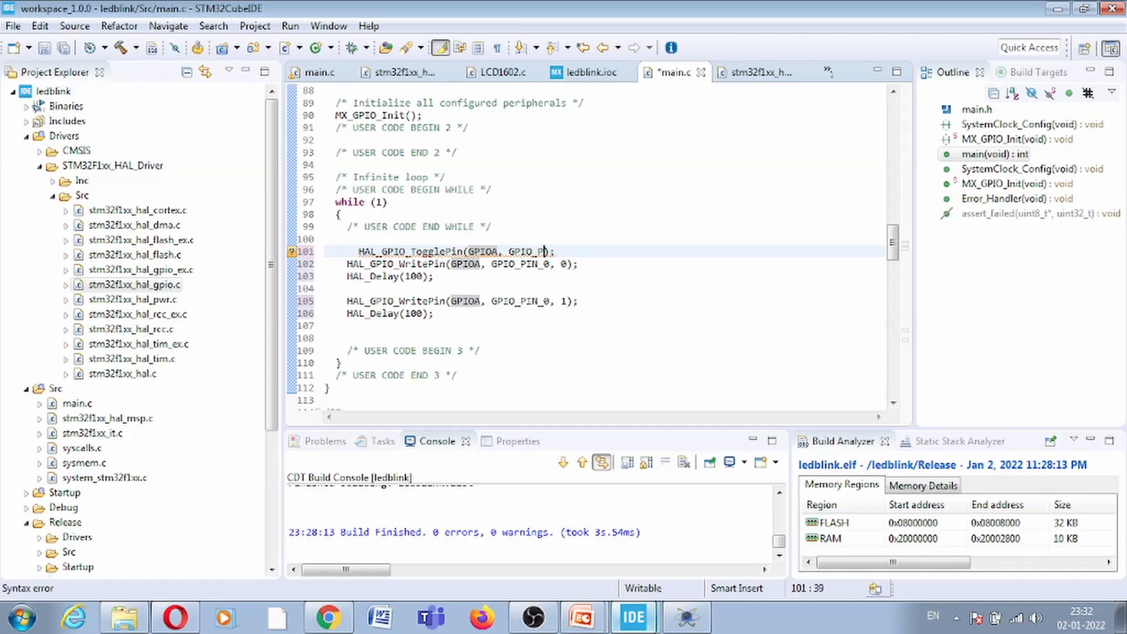
type("IN_0")
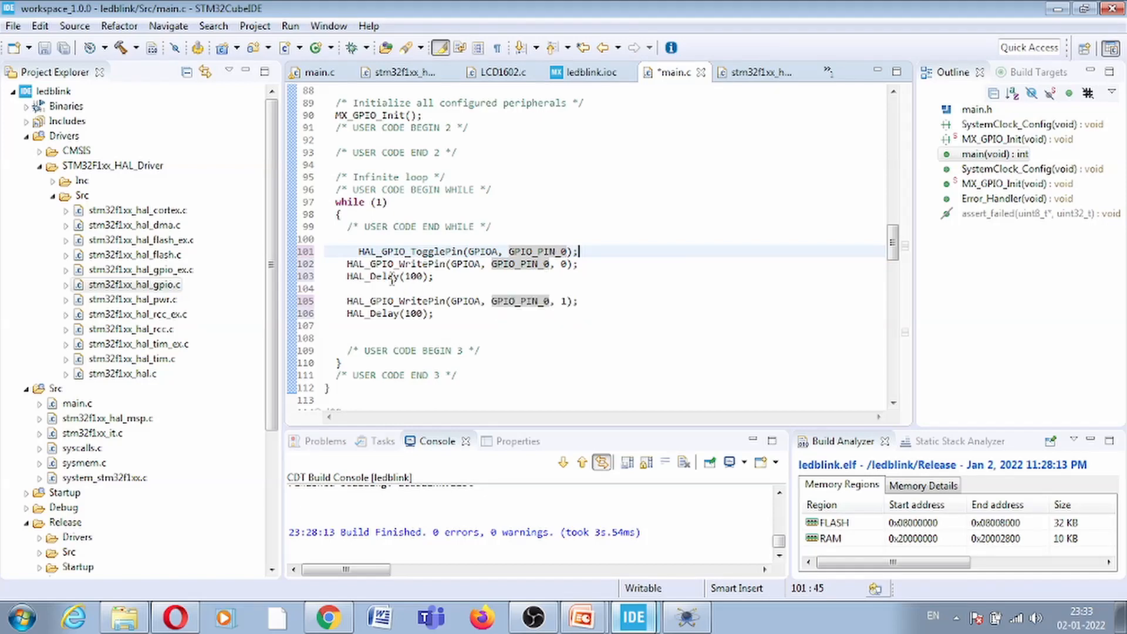
mouse_move(373, 277)
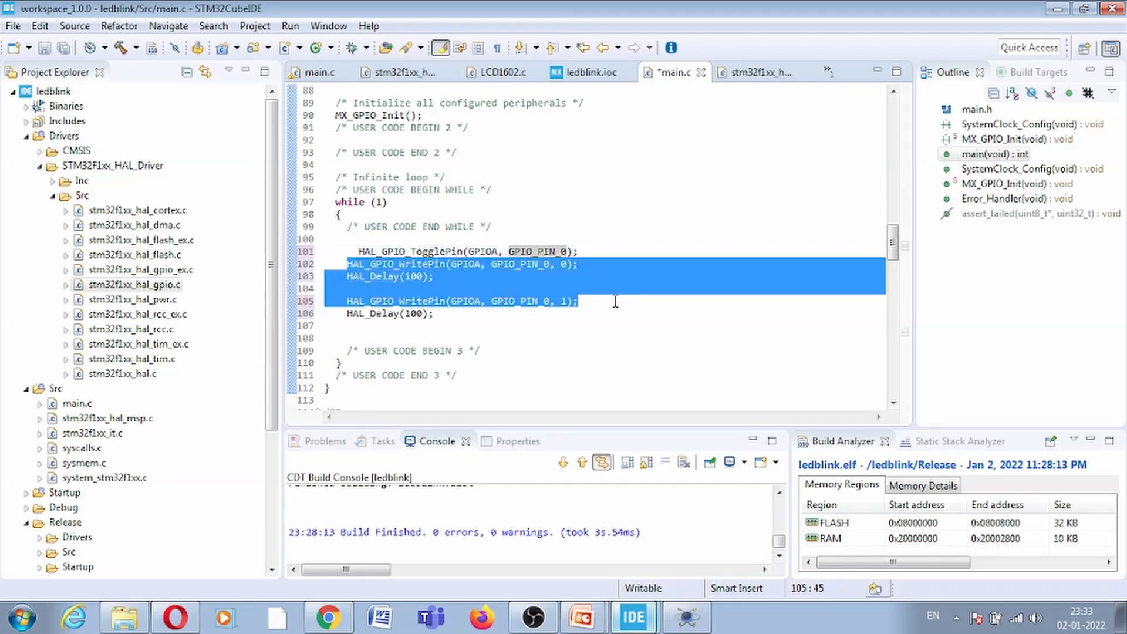
Delete the extra WritePin and delay lines and set the remaining HAL_Delay to 50
key("Delete")
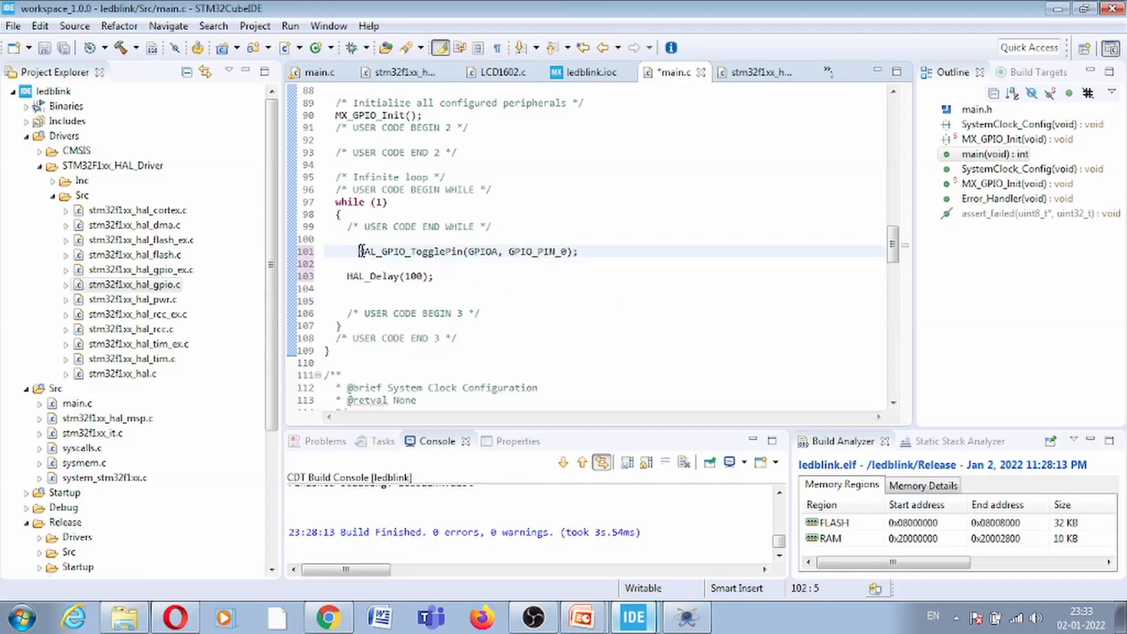
left_click(359, 251)
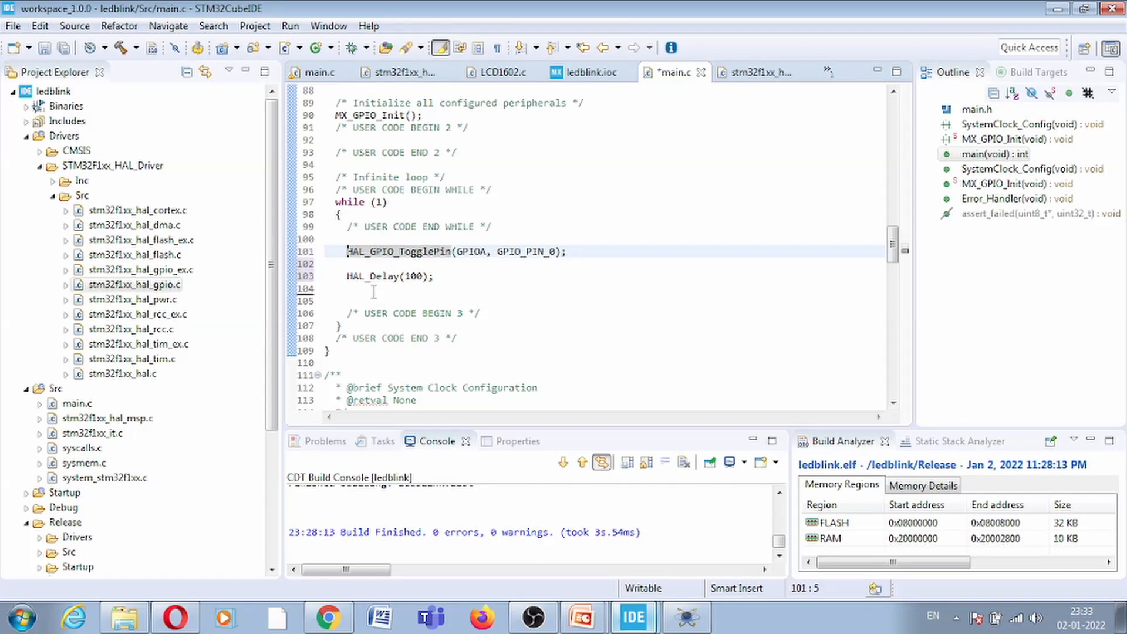
double_click(374, 276)
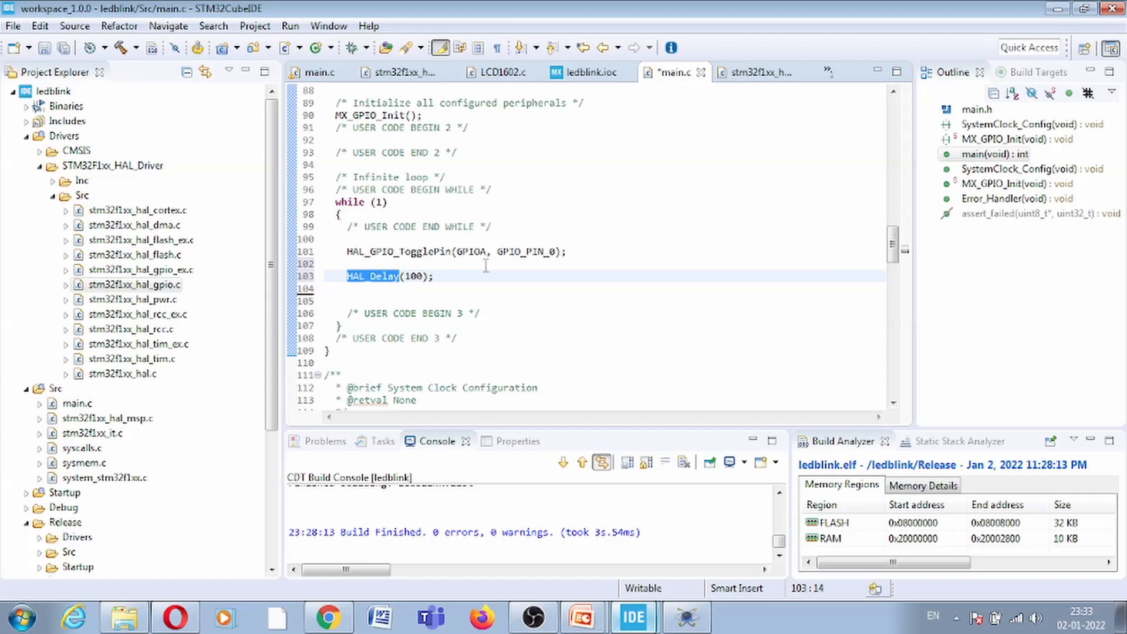
mouse_move(507, 261)
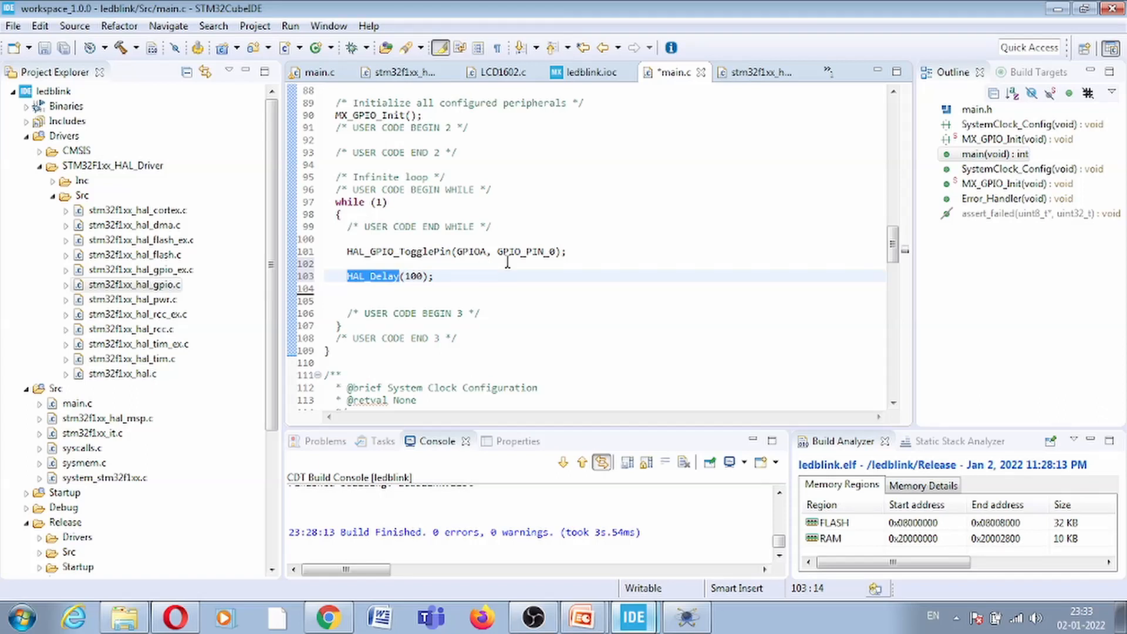
double_click(412, 276)
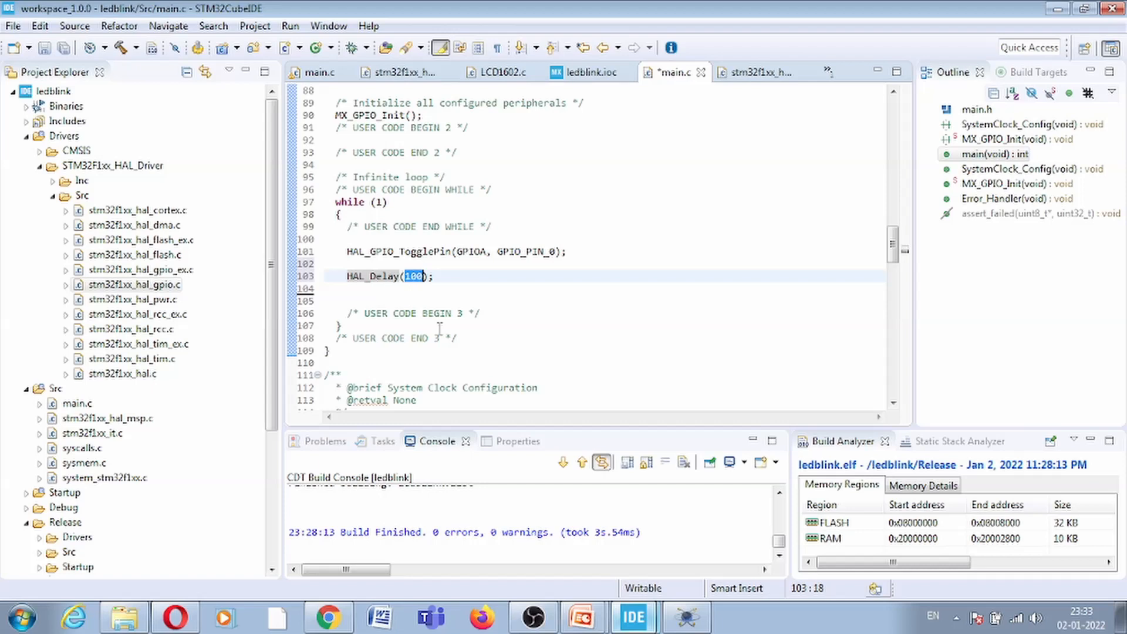
type("5")
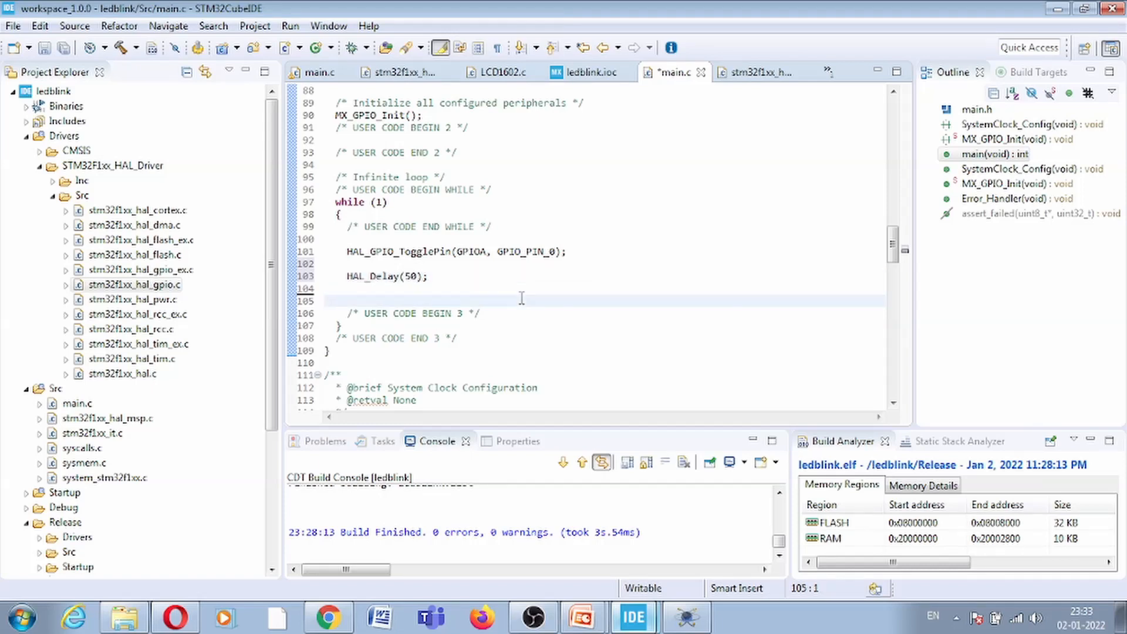
mouse_move(338, 252)
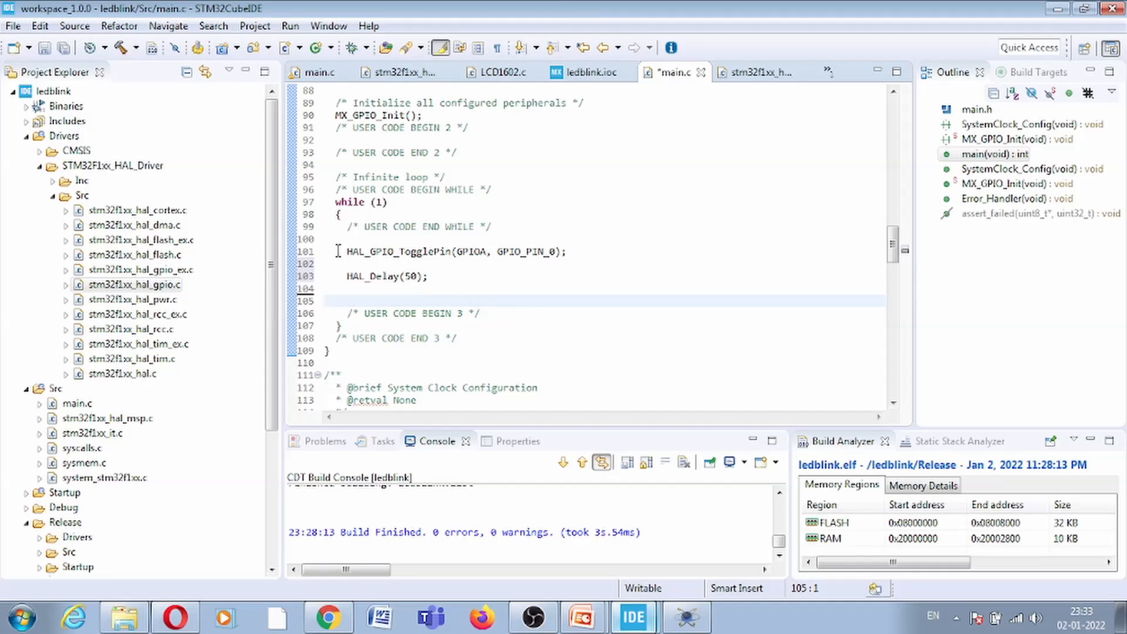
left_click(327, 300)
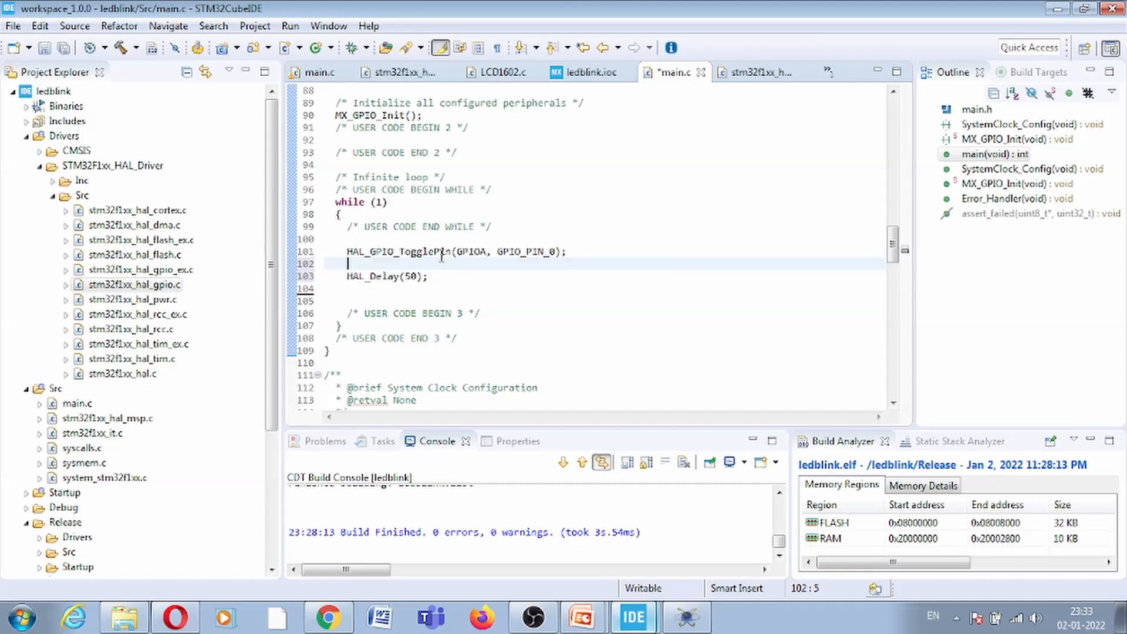
double_click(526, 251)
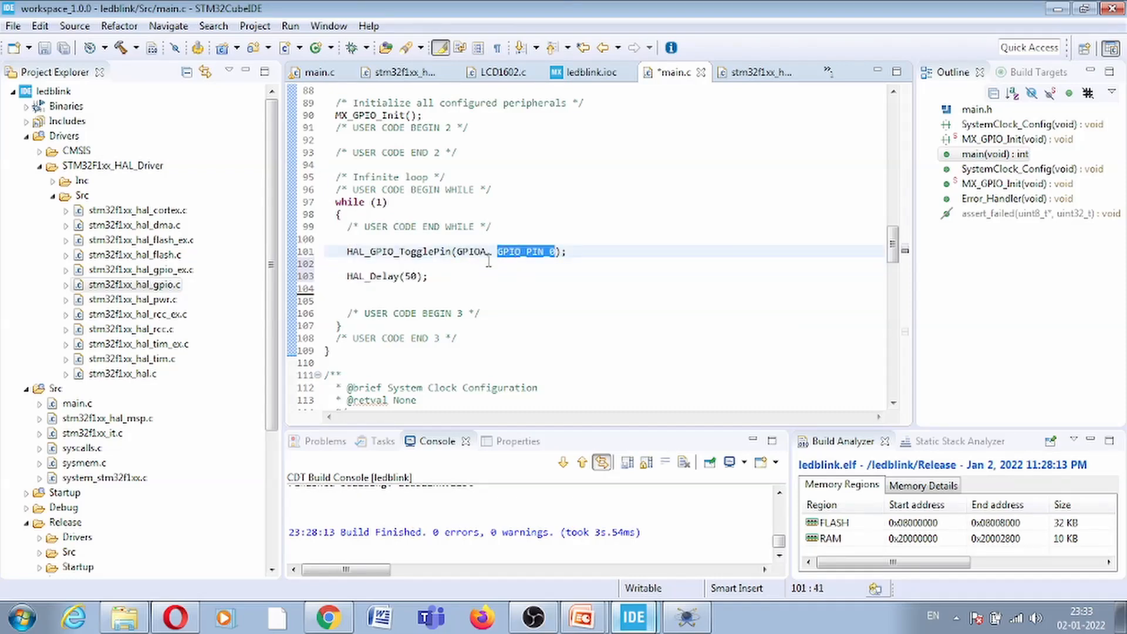
left_click(347, 263)
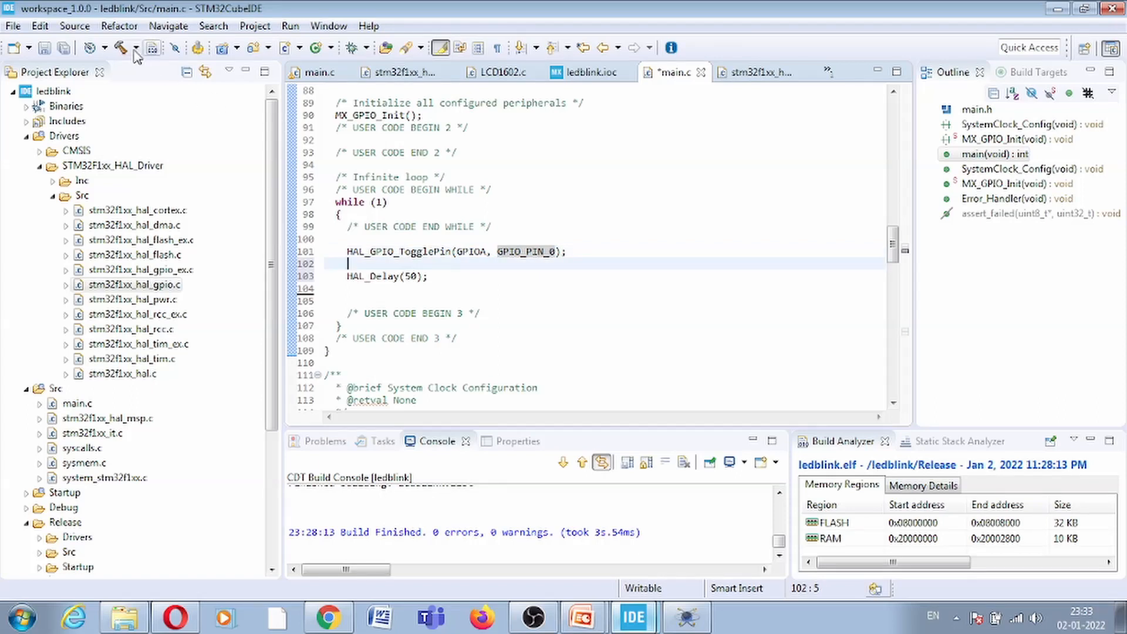
Build the project to produce ledblink.hex with 0 errors, then switch to Proteus
left_click(117, 47)
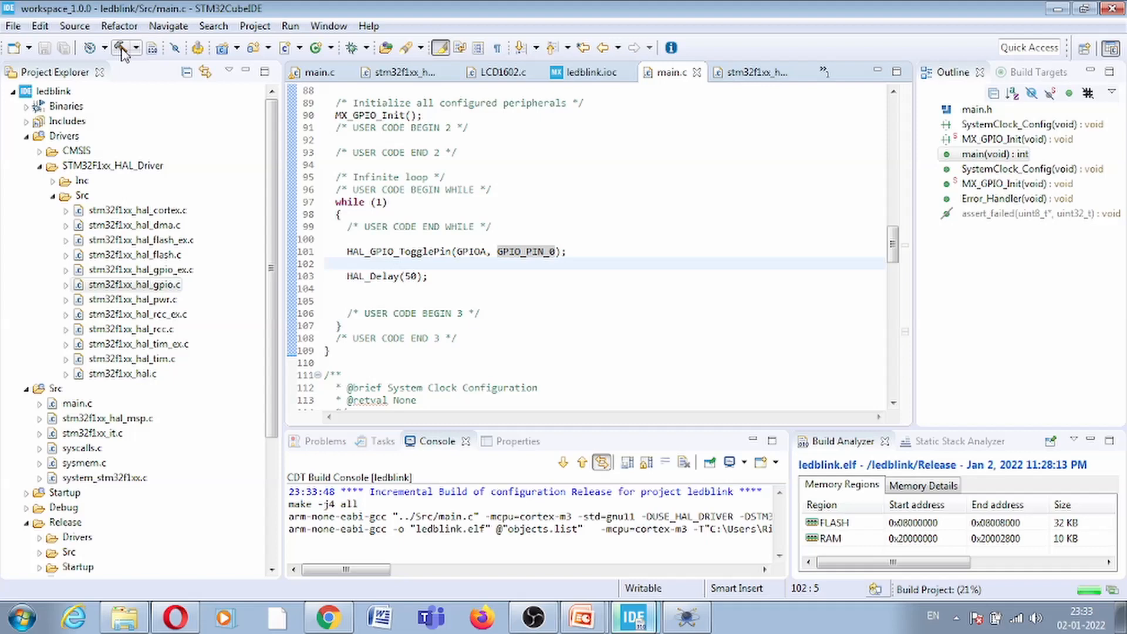
left_click(120, 47)
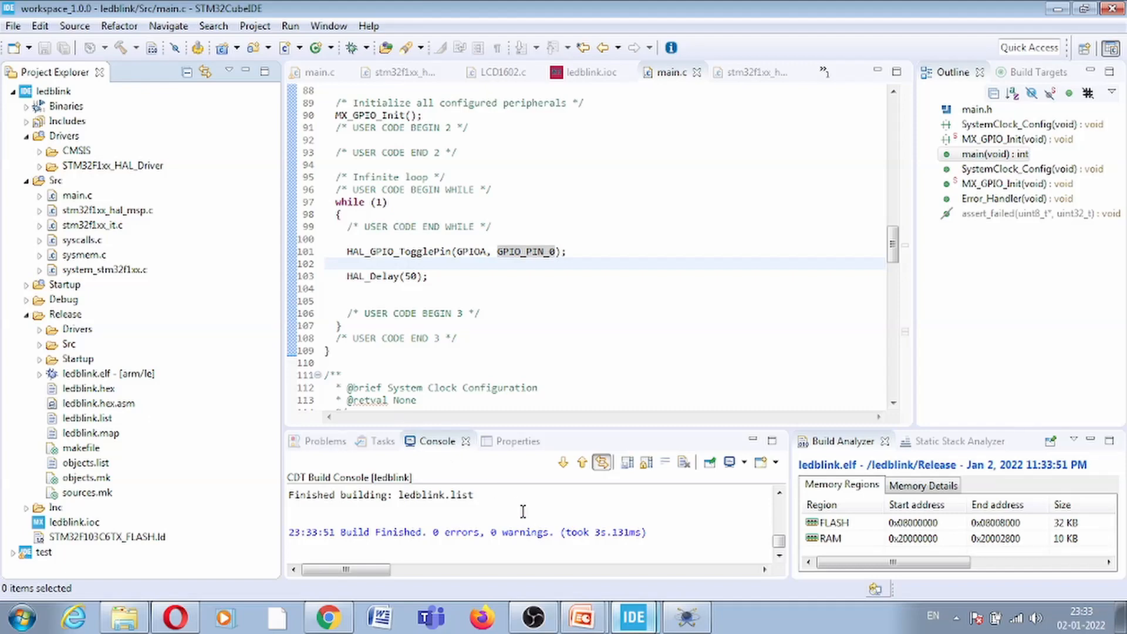
left_click(683, 616)
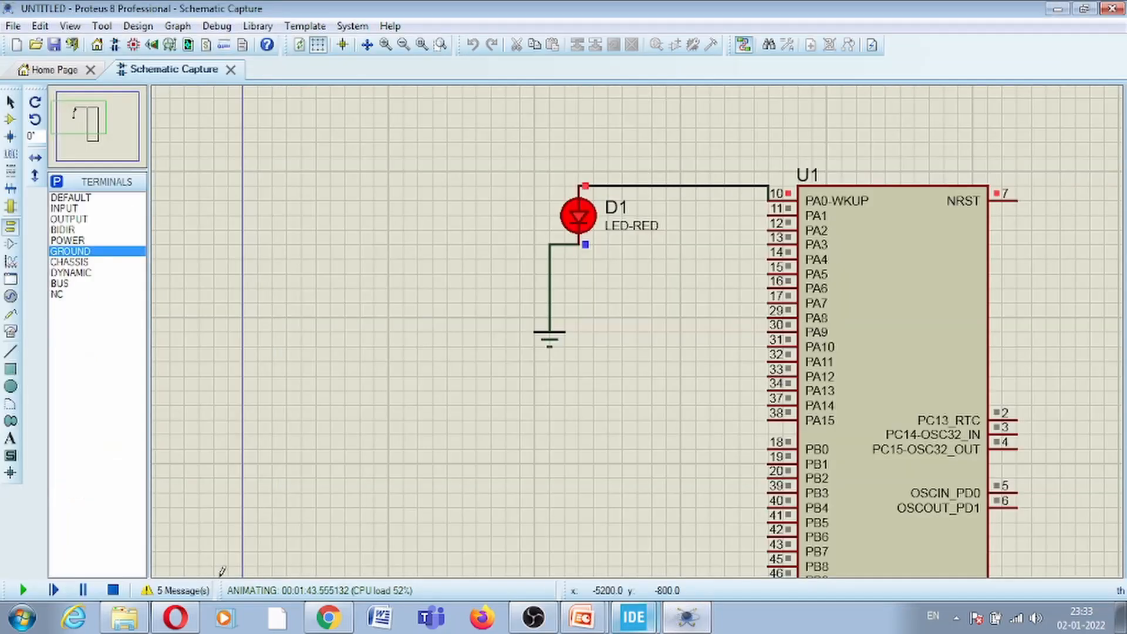
Stop the simulation, load the rebuilt ledblink.hex into U1, run it again and return to the IDE
left_click(112, 589)
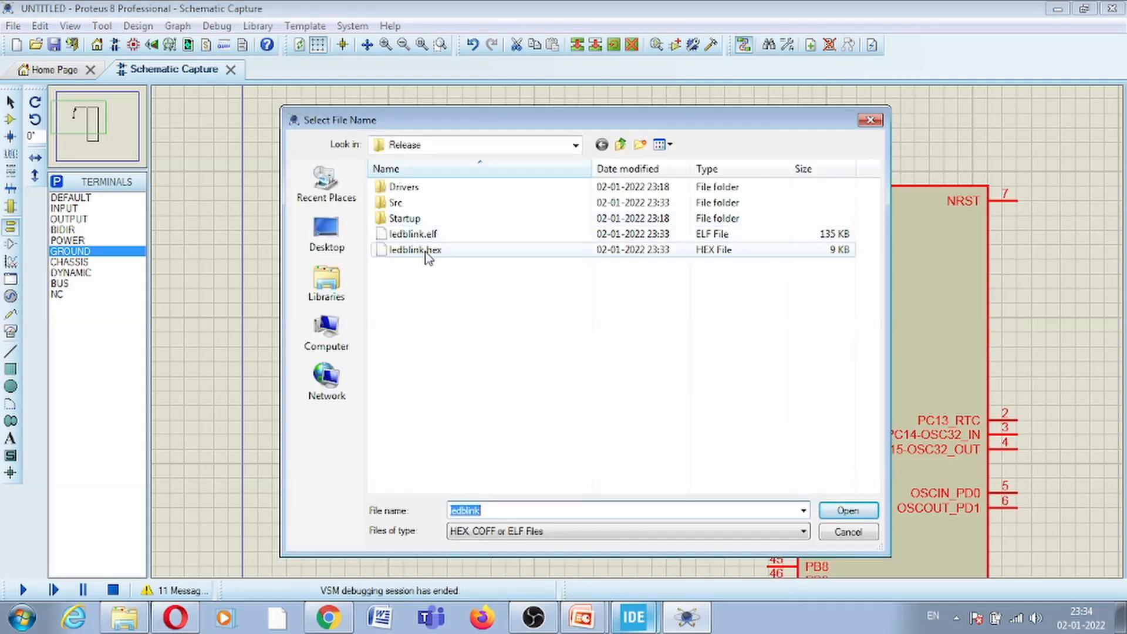
mouse_move(661, 283)
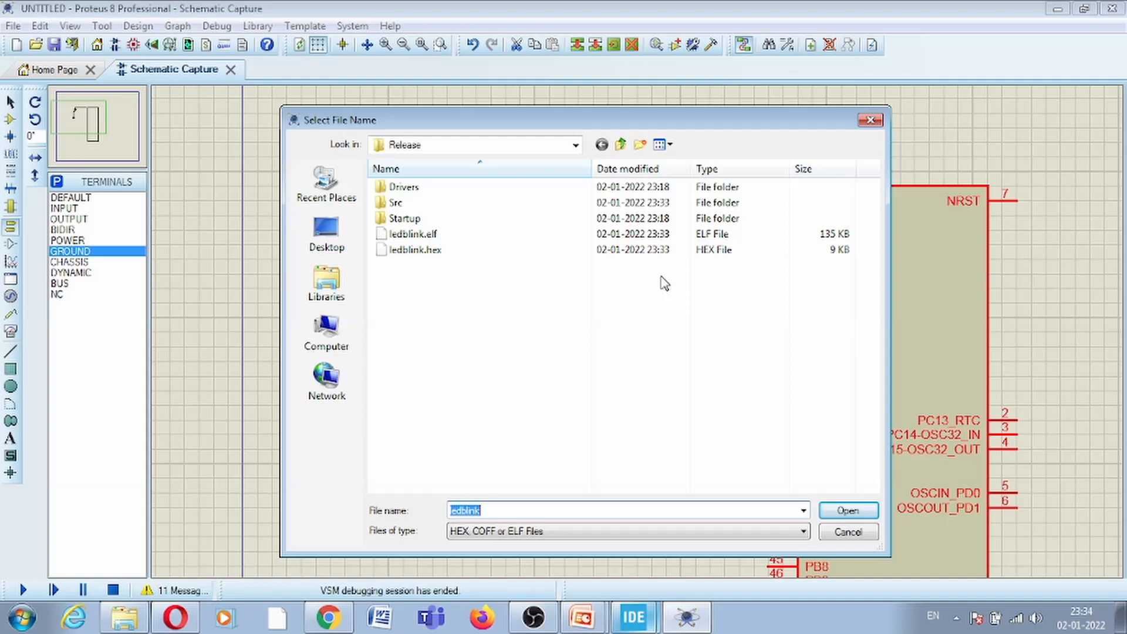
mouse_move(416, 257)
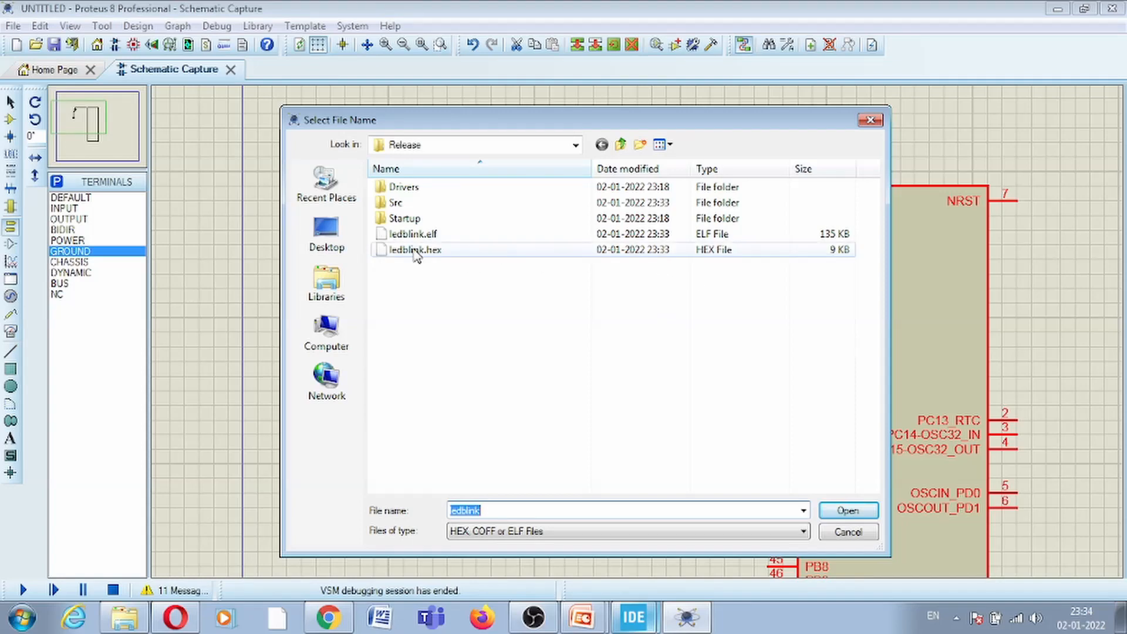
left_click(846, 510)
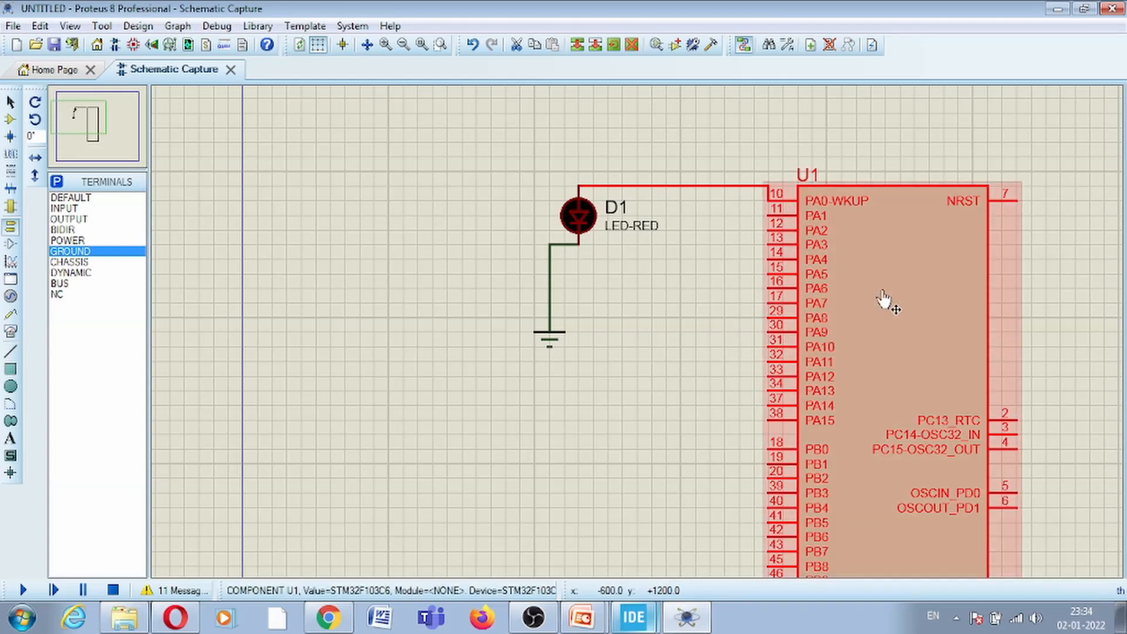
left_click(23, 590)
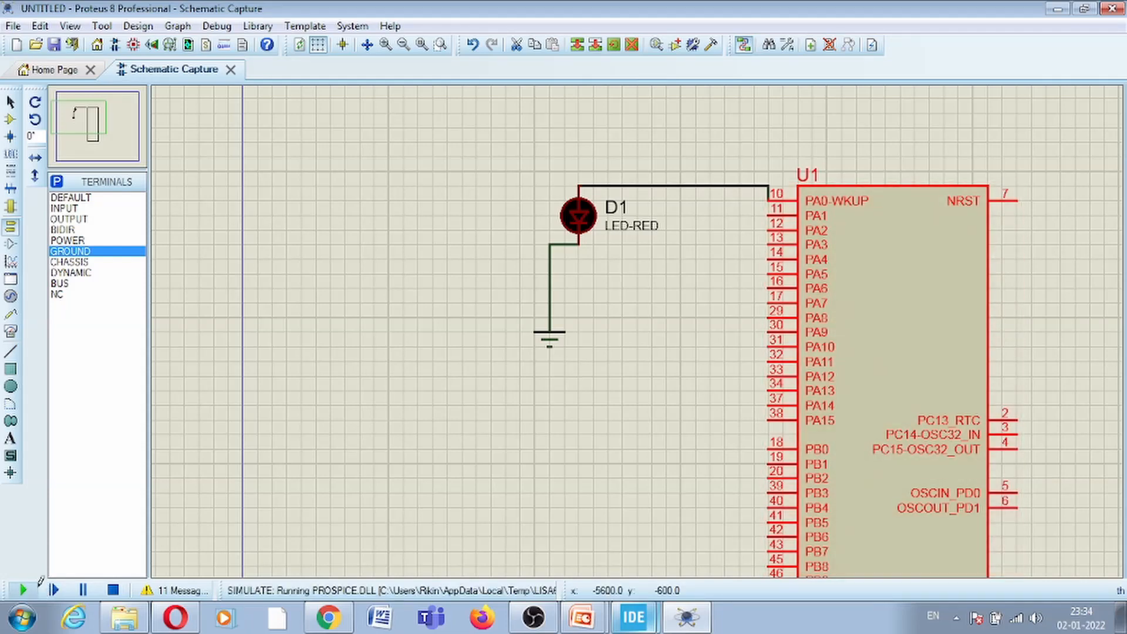
left_click(24, 588)
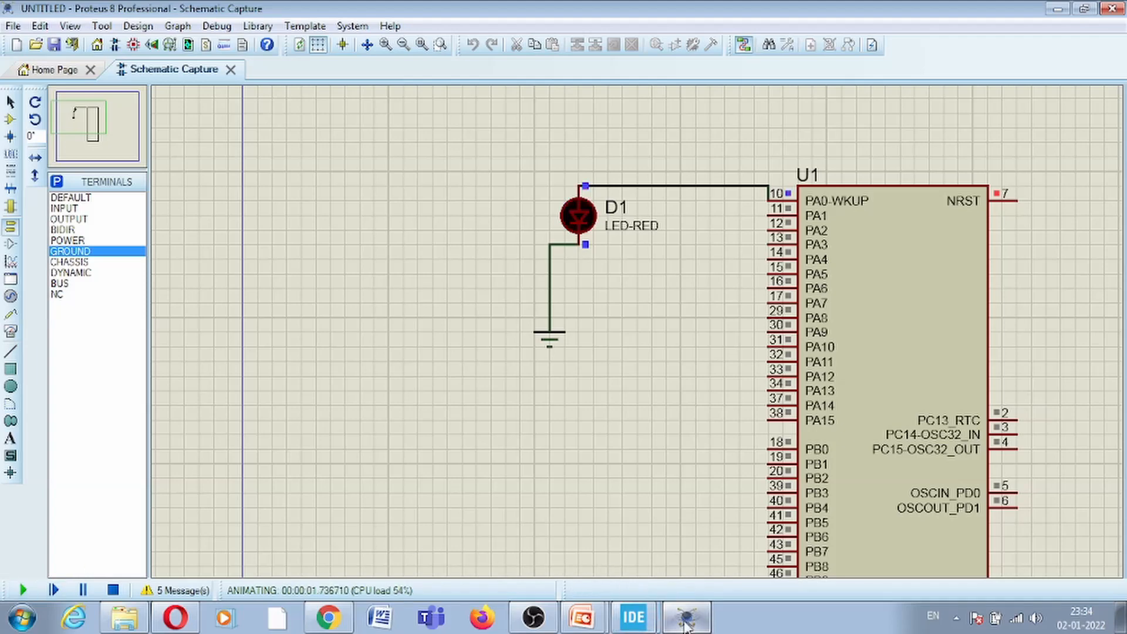
left_click(633, 616)
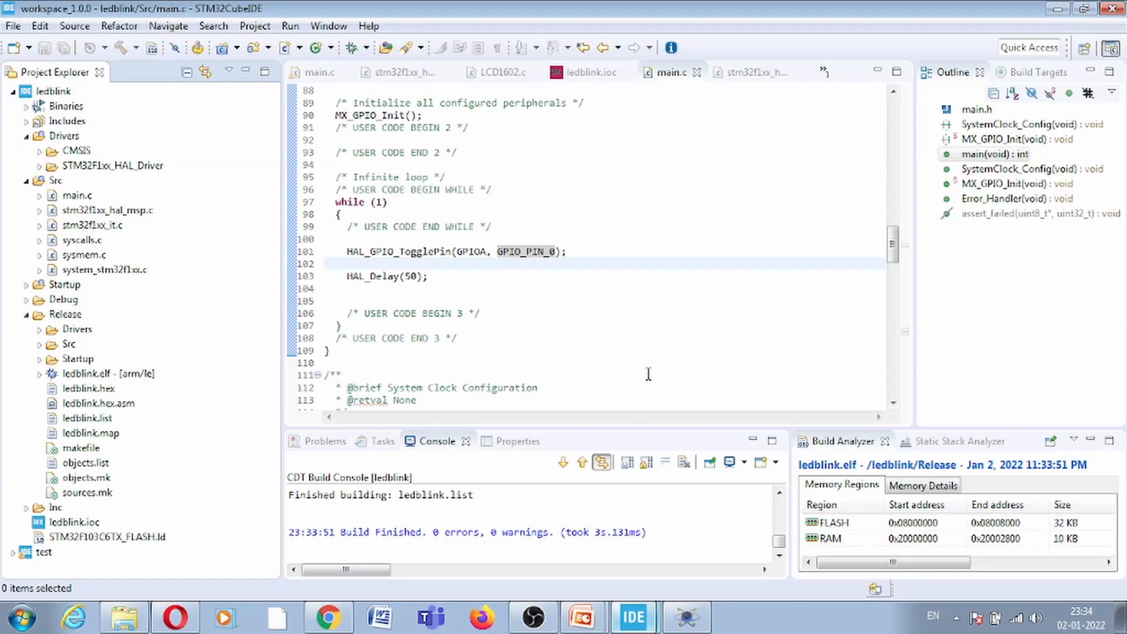
Change the HAL_Delay argument from 50 to 700
double_click(411, 275)
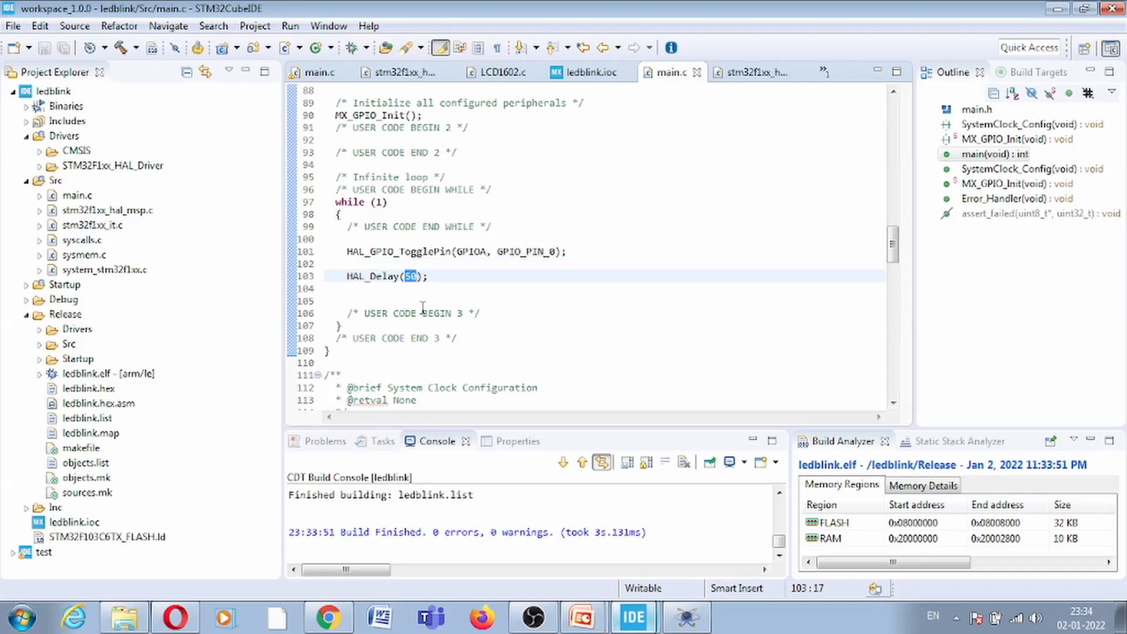
type("70")
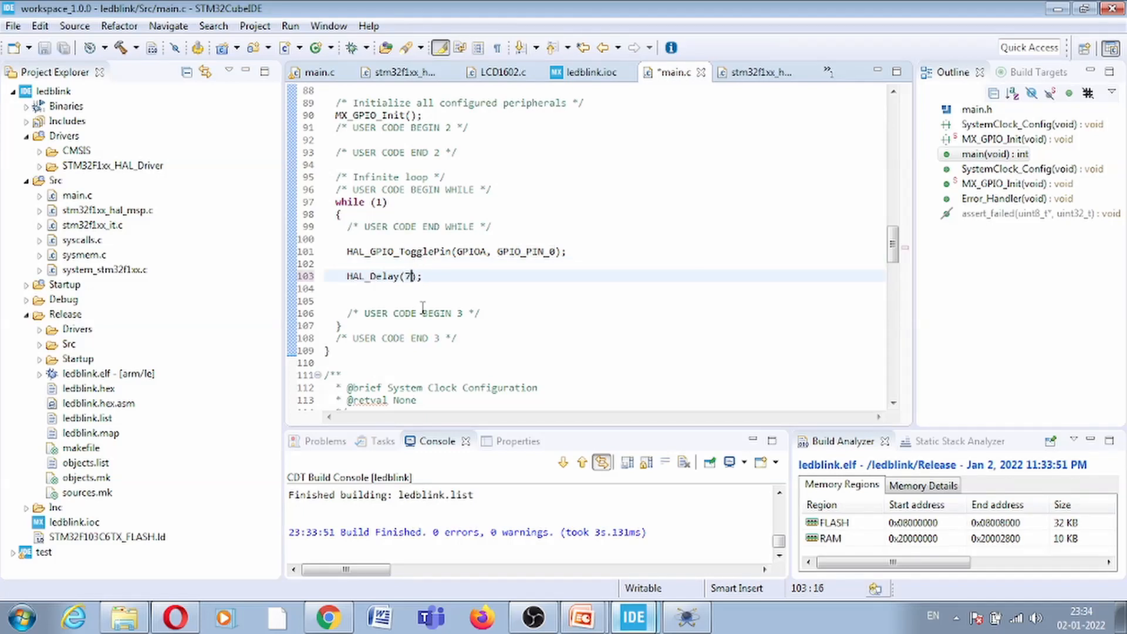
type("00")
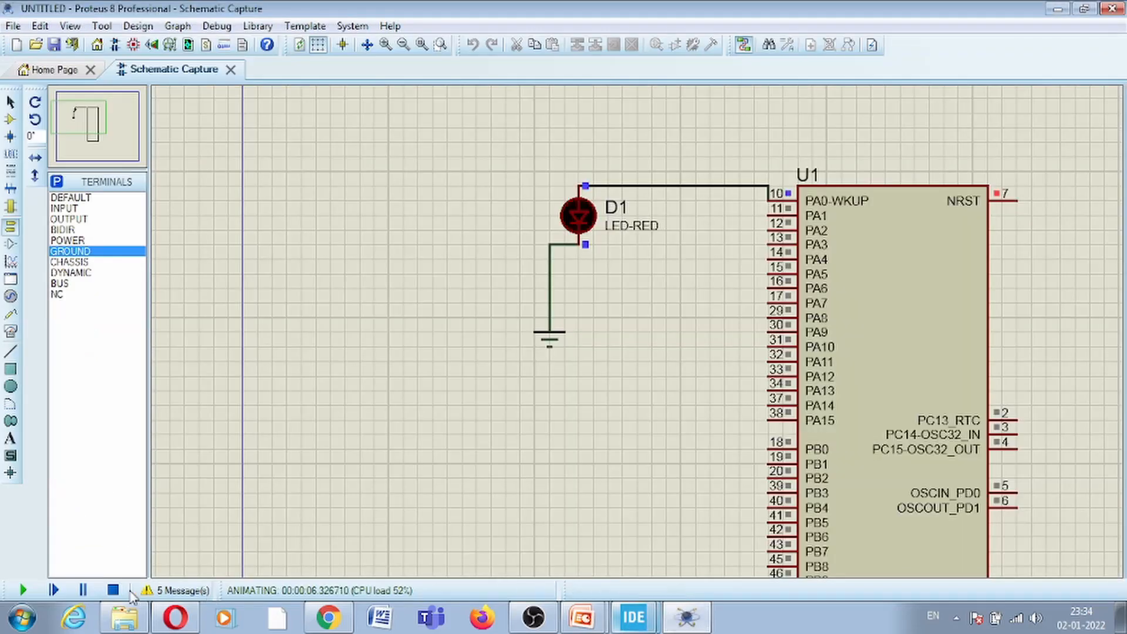
Stop and restart the Proteus simulation with the 700 ms firmware, then return to STM32CubeIDE
left_click(111, 589)
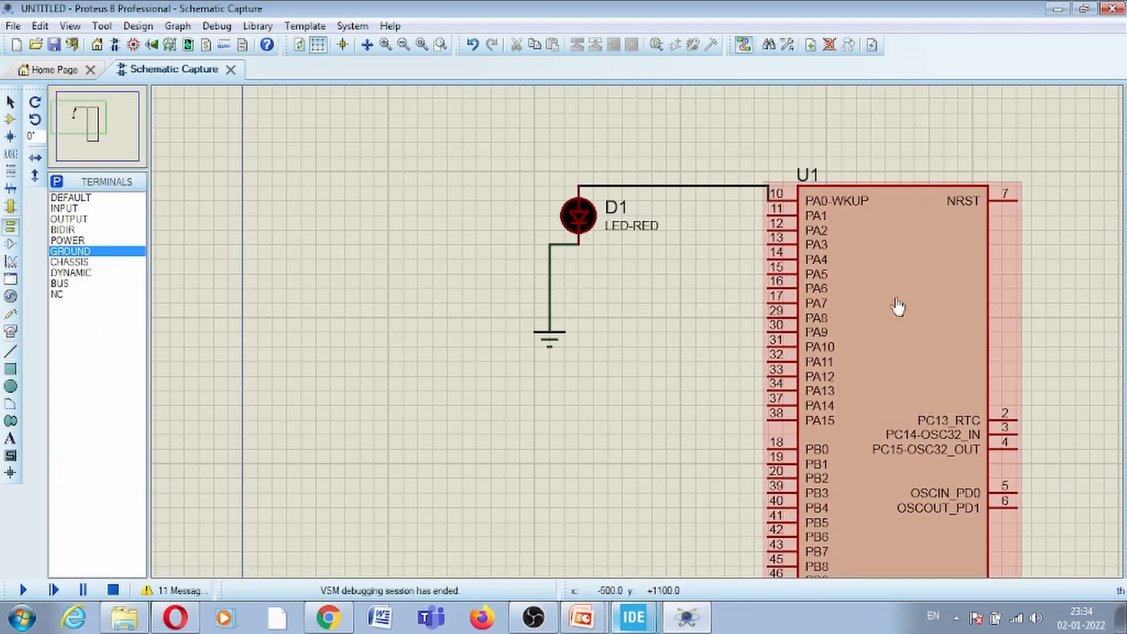
left_click(274, 403)
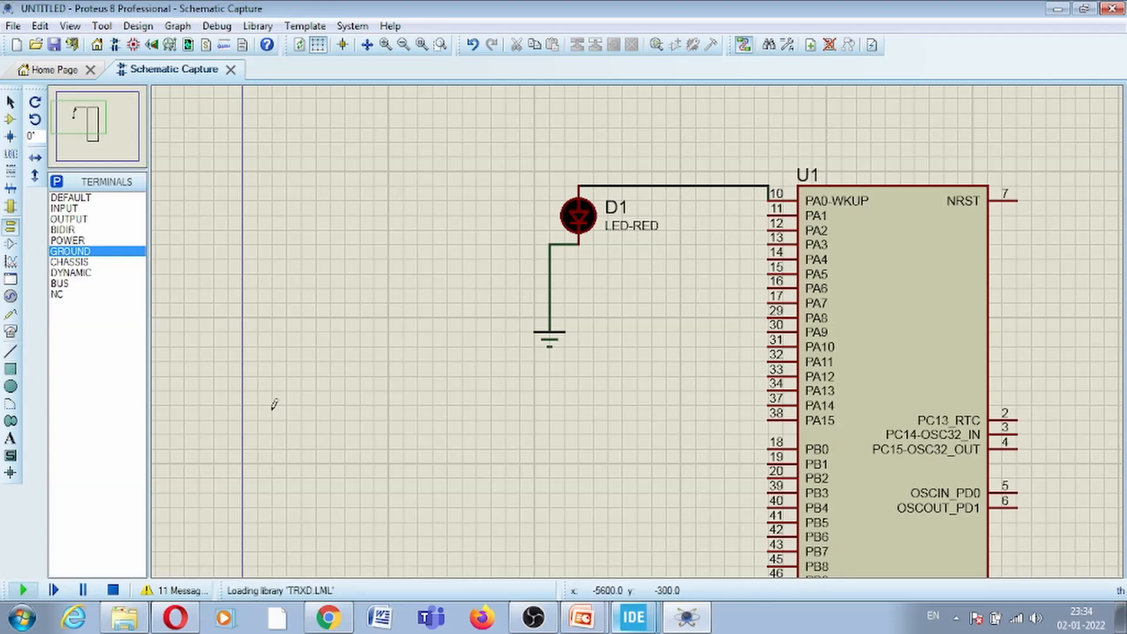
left_click(22, 589)
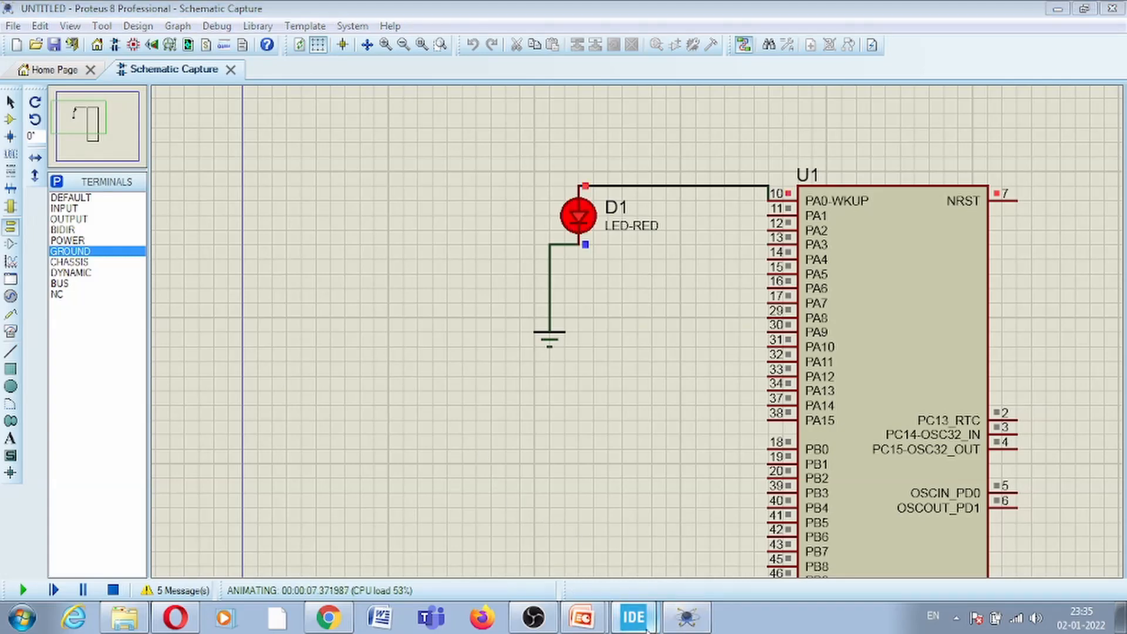
left_click(633, 618)
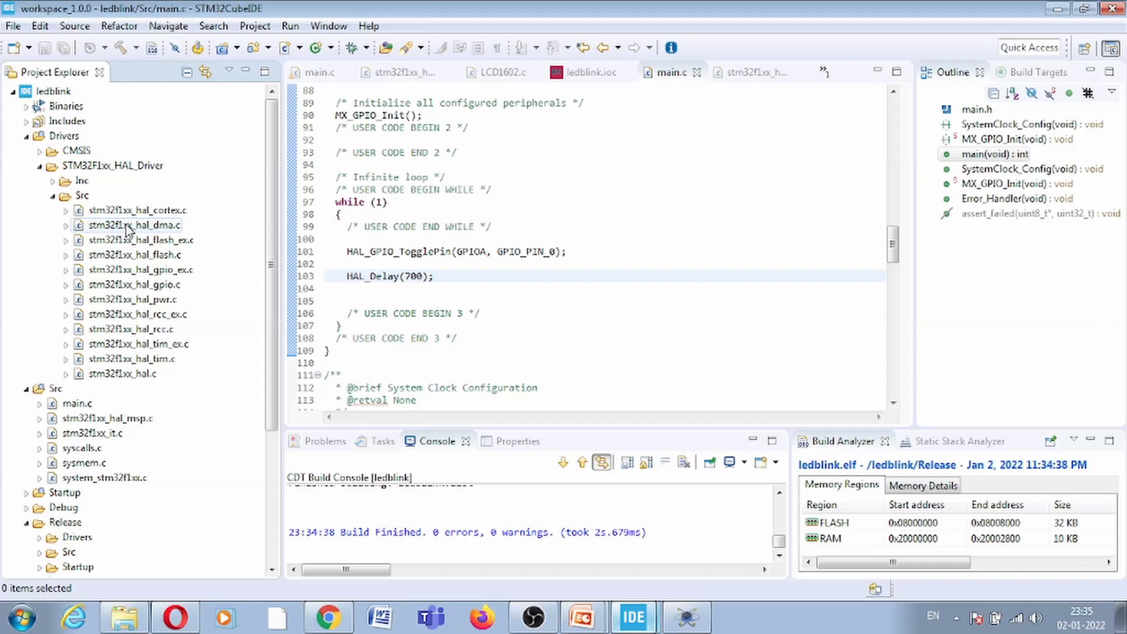
mouse_move(155, 267)
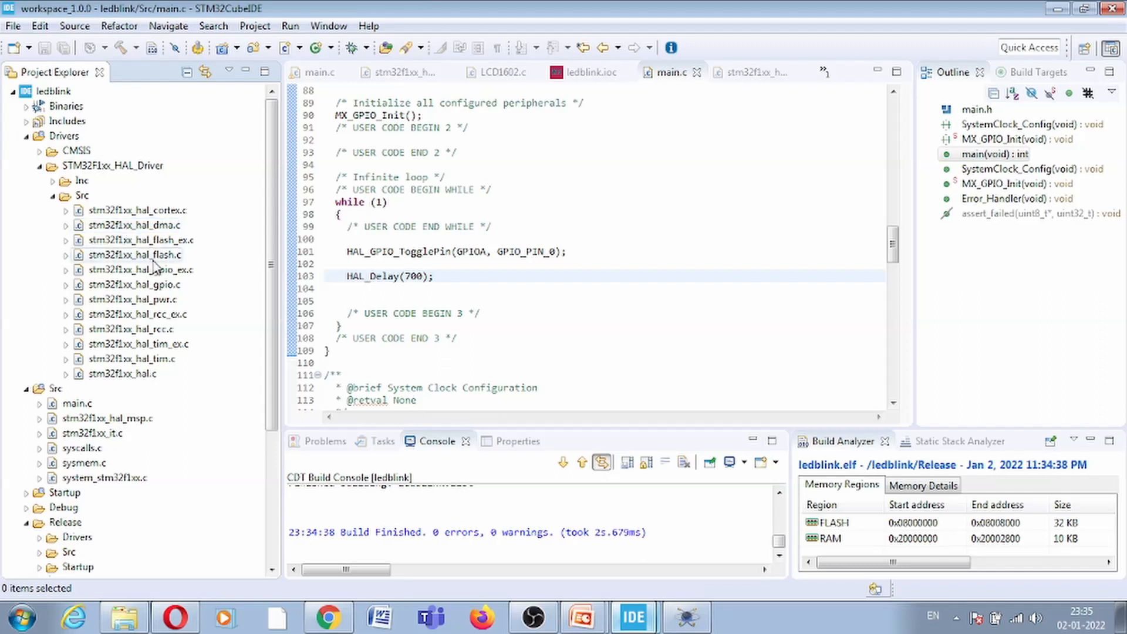